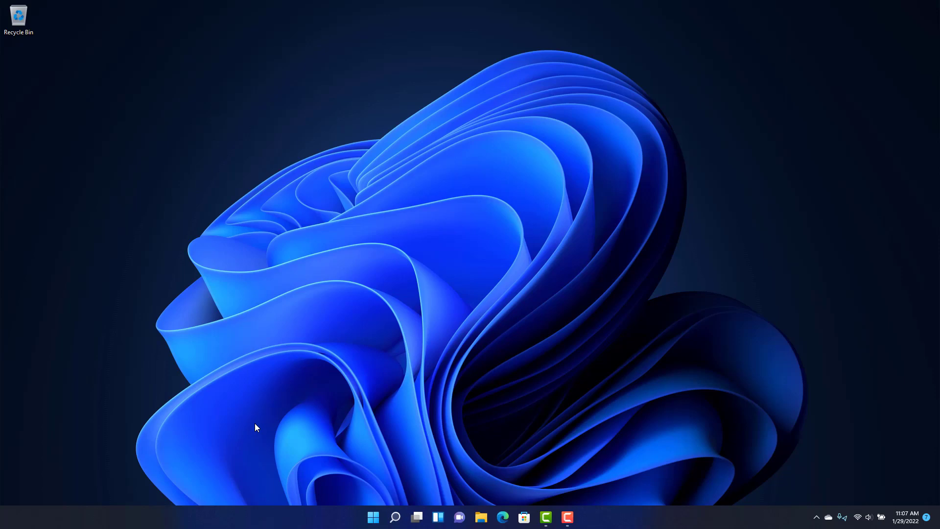
mouse_move(494, 497)
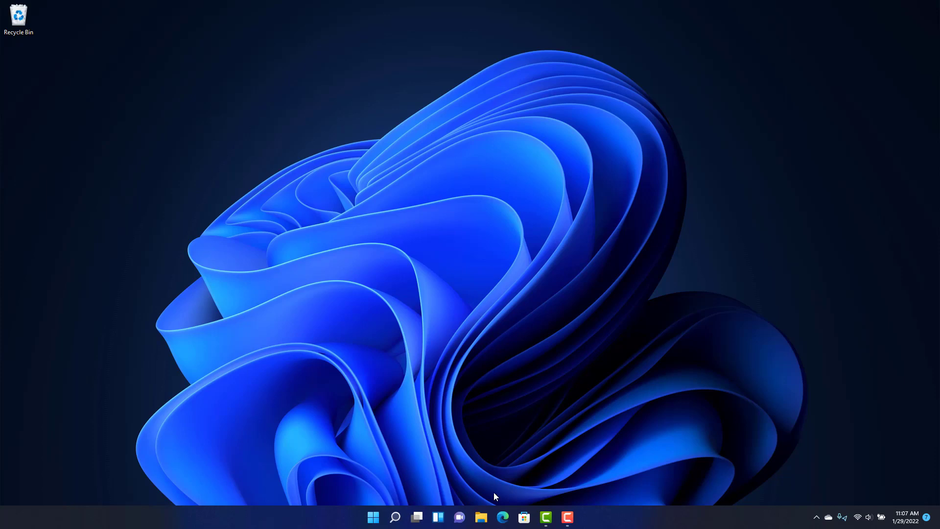
Step: Browse to swi-prolog.org in Edge and reach the stable release downloads page
left_click(502, 518)
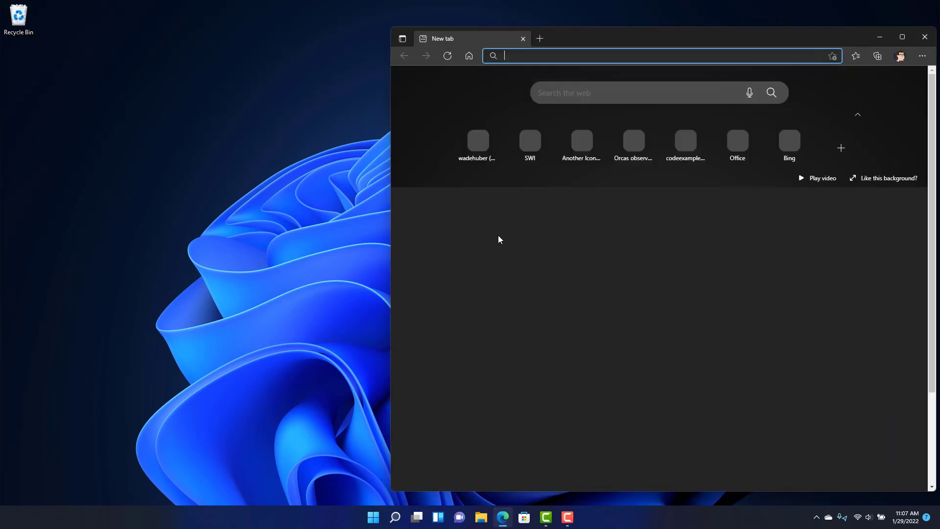
type("swi-prolog.org")
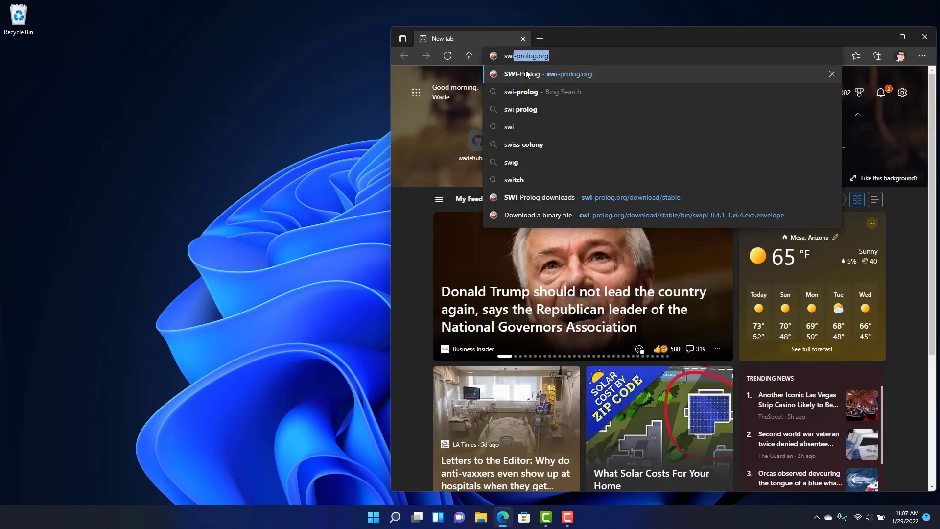
left_click(544, 74)
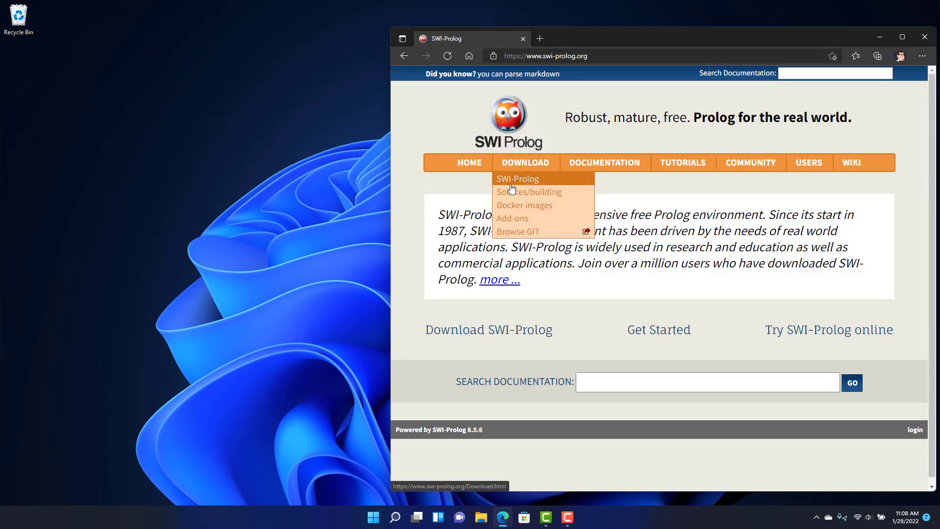
left_click(517, 179)
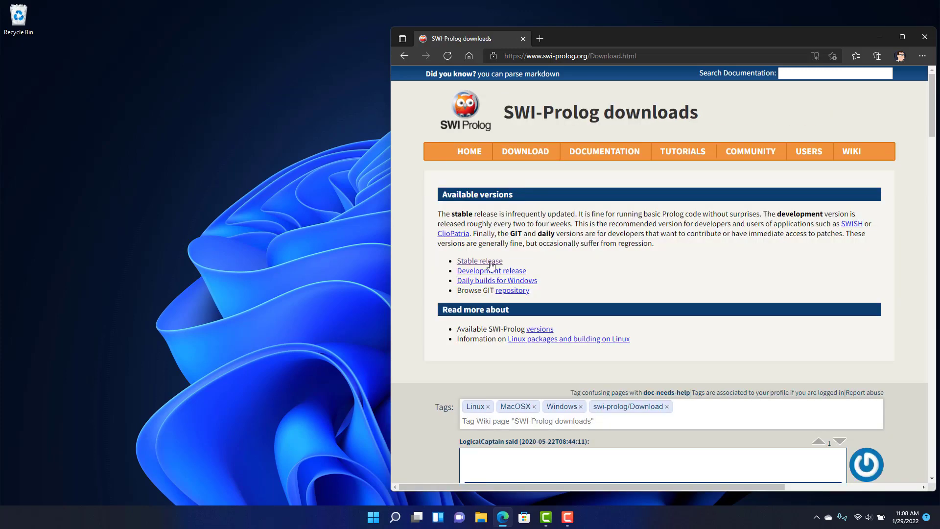
left_click(480, 260)
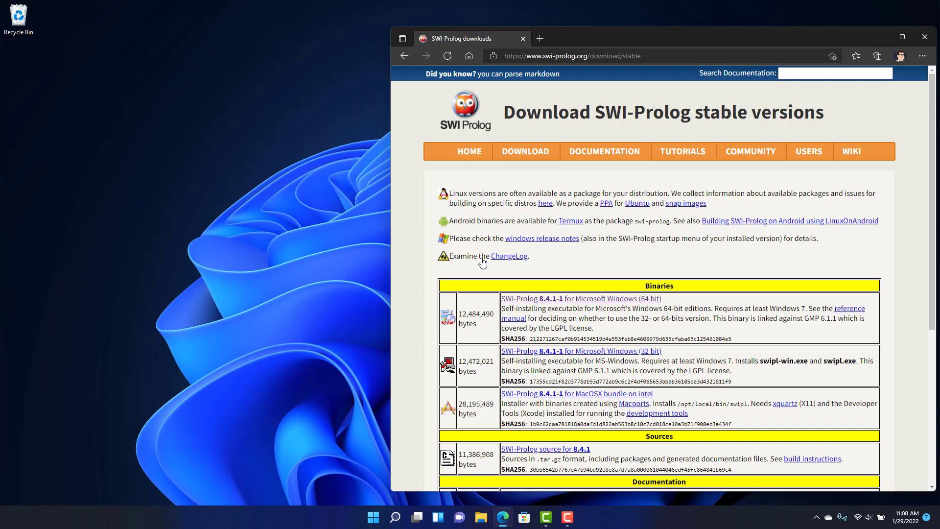
mouse_move(705, 300)
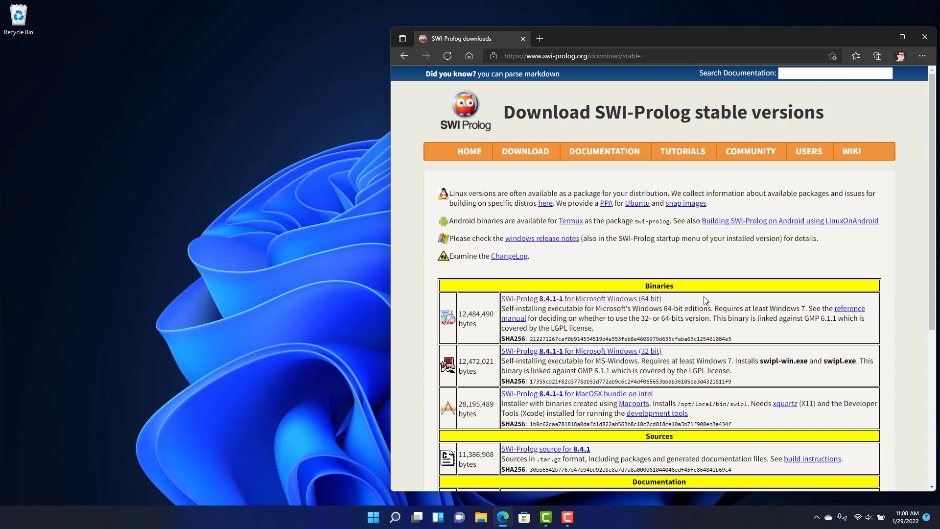
mouse_move(606, 303)
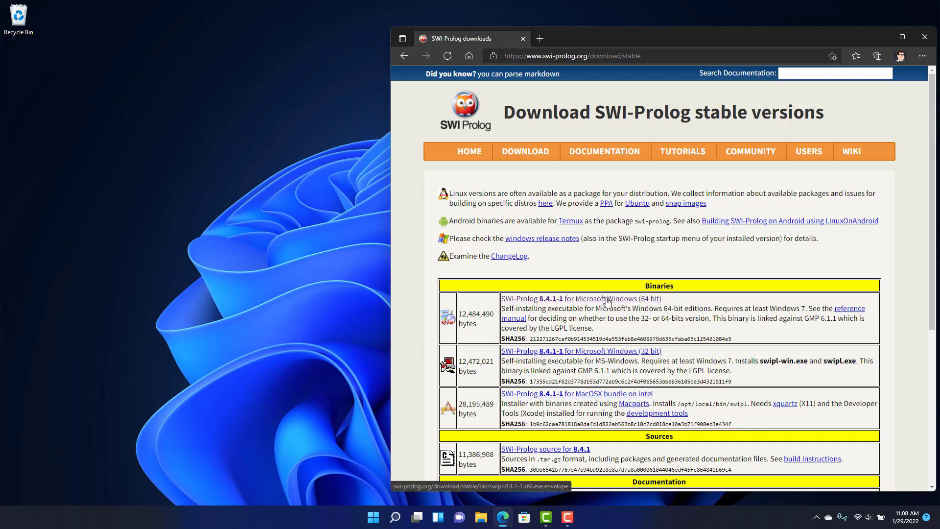
Step: Download the 64-bit Windows installer swipl-8.4.1-1.x64.exe past the antivirus notice and run it
left_click(579, 299)
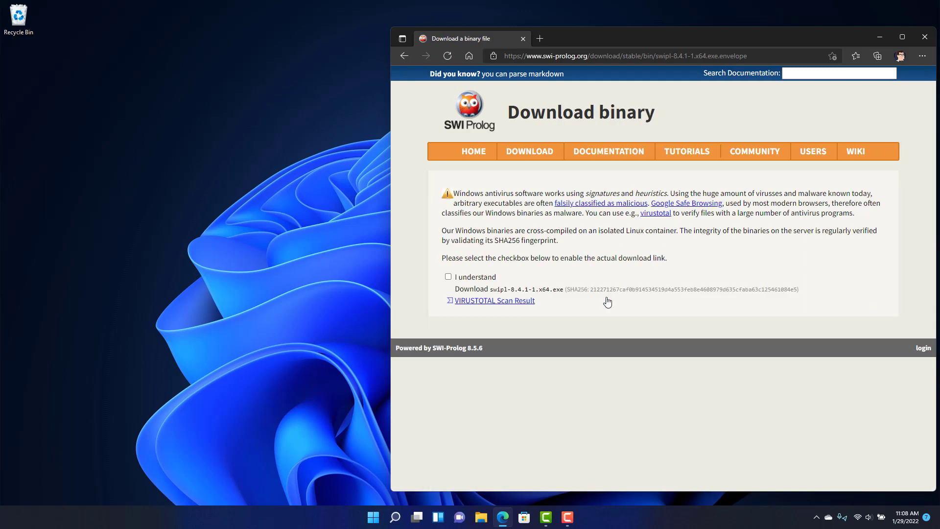
mouse_move(499, 241)
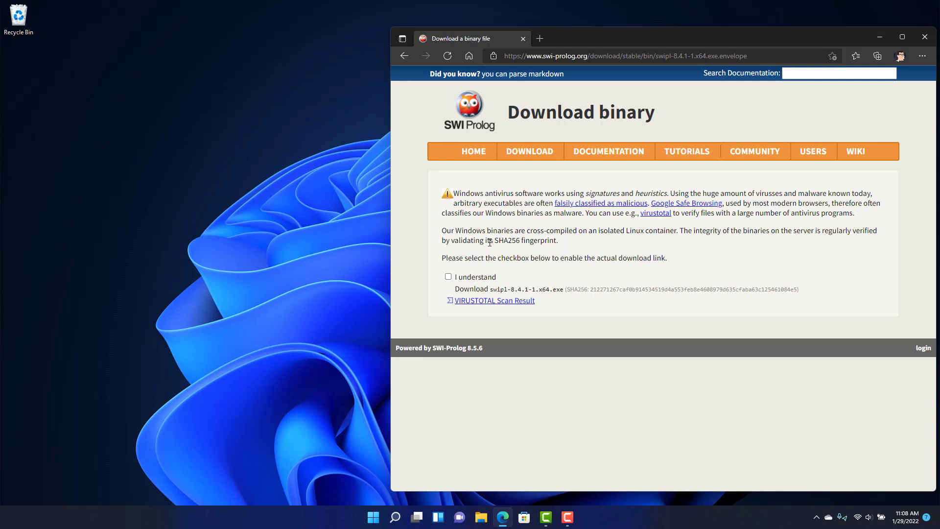
left_click(448, 277)
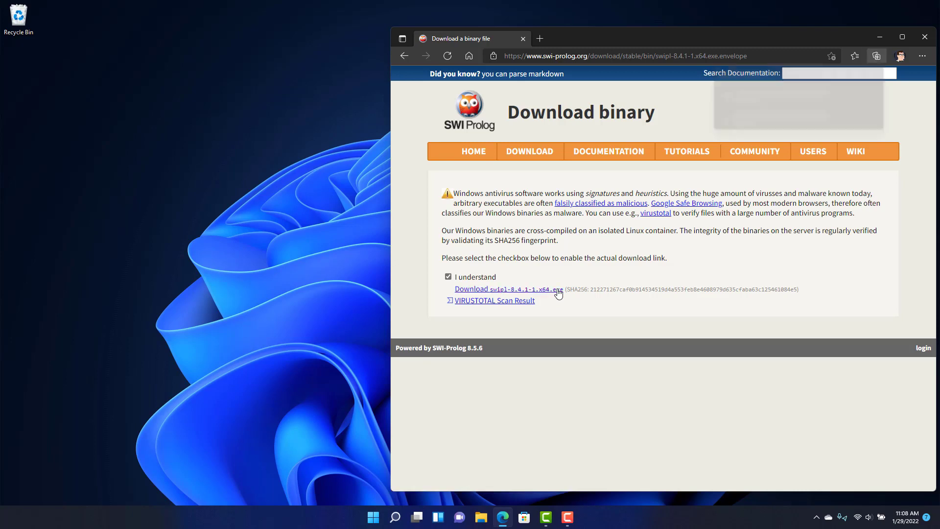
left_click(508, 289)
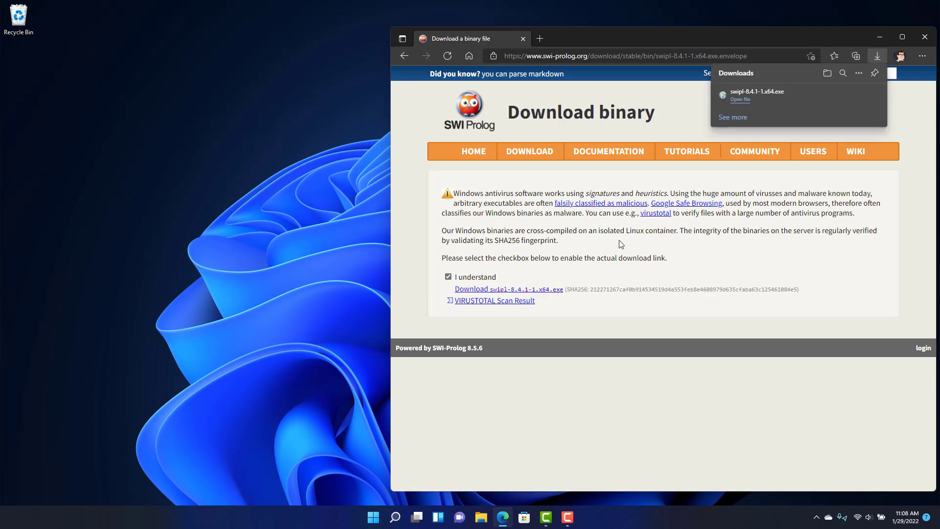
mouse_move(743, 102)
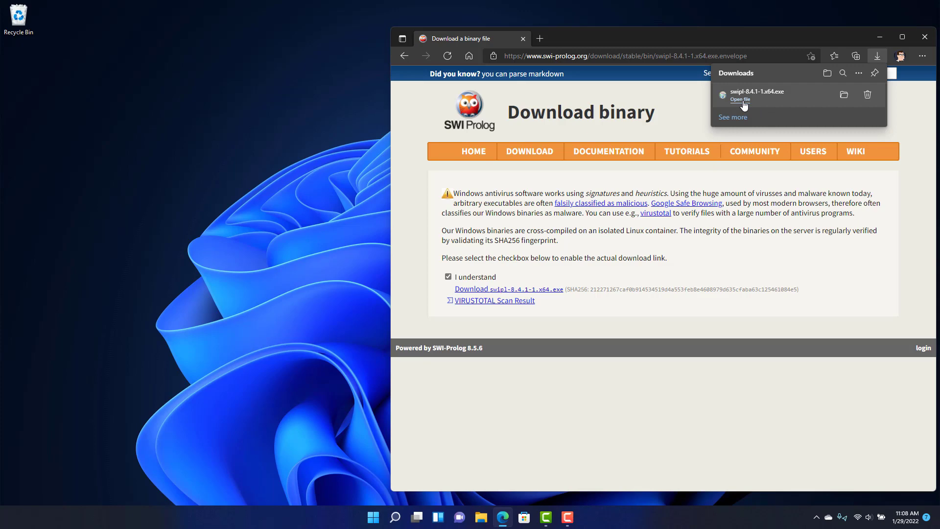
left_click(741, 100)
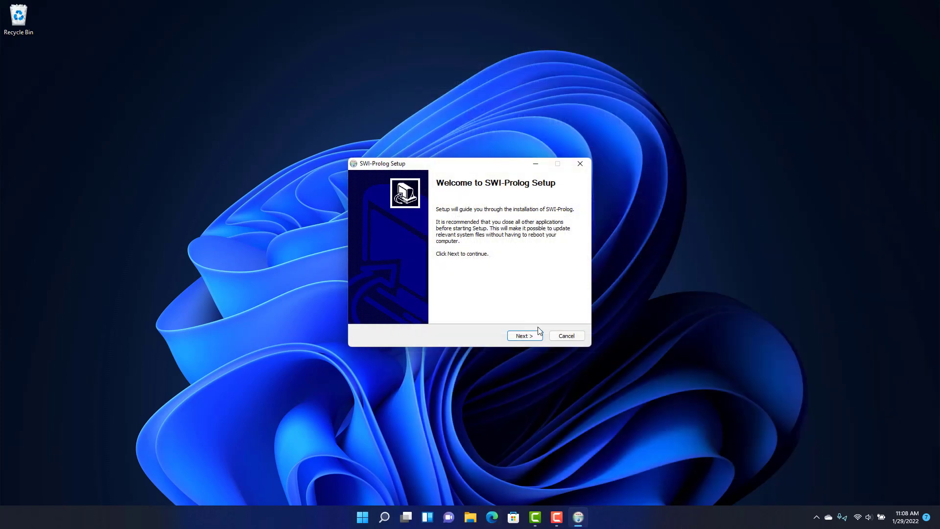
Step: Install SWI-Prolog in the default folder with a swipl desktop icon and finish setup
left_click(523, 335)
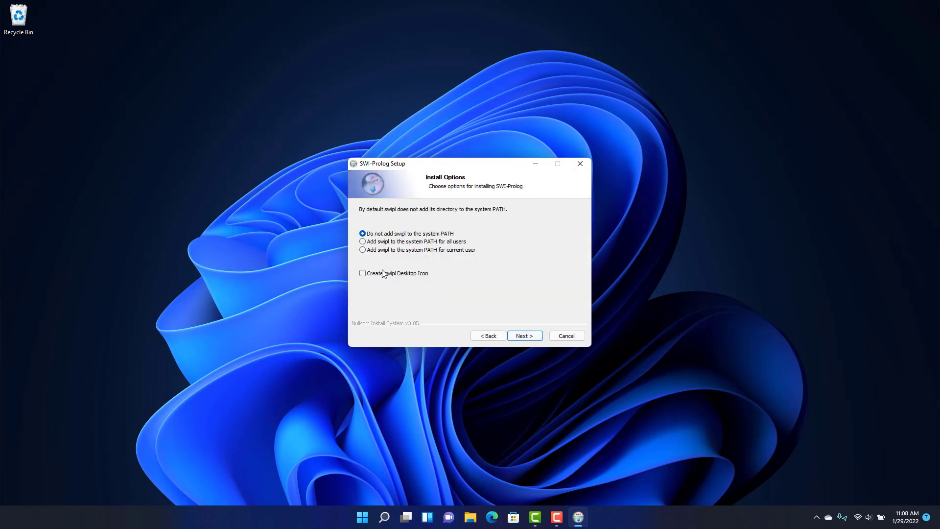
left_click(362, 273)
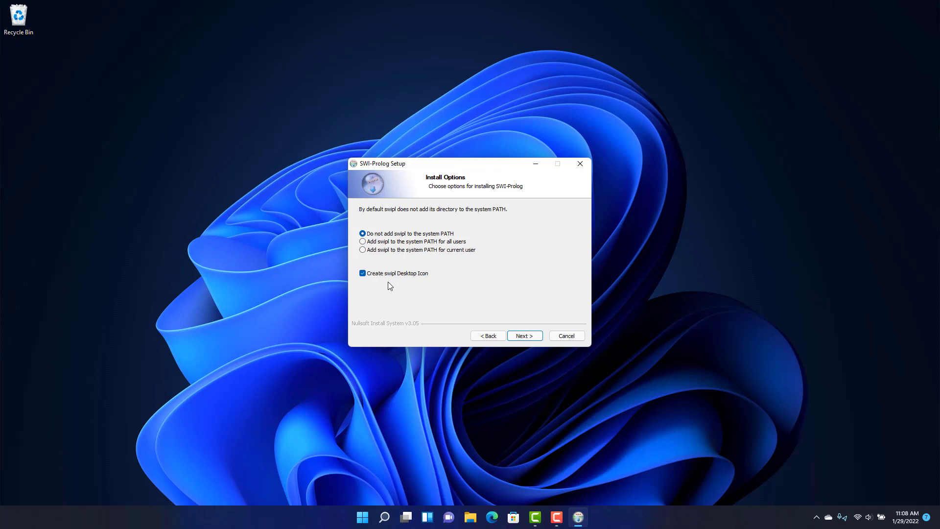
mouse_move(528, 324)
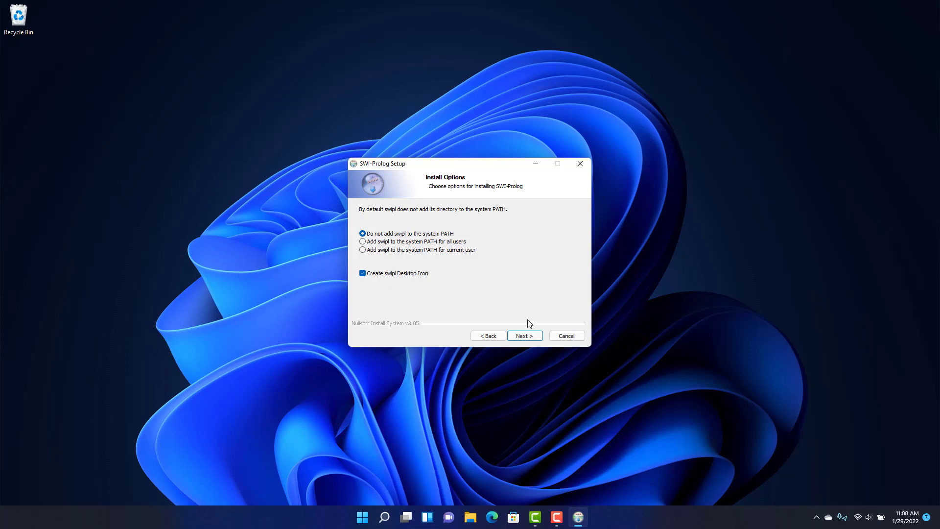
left_click(523, 335)
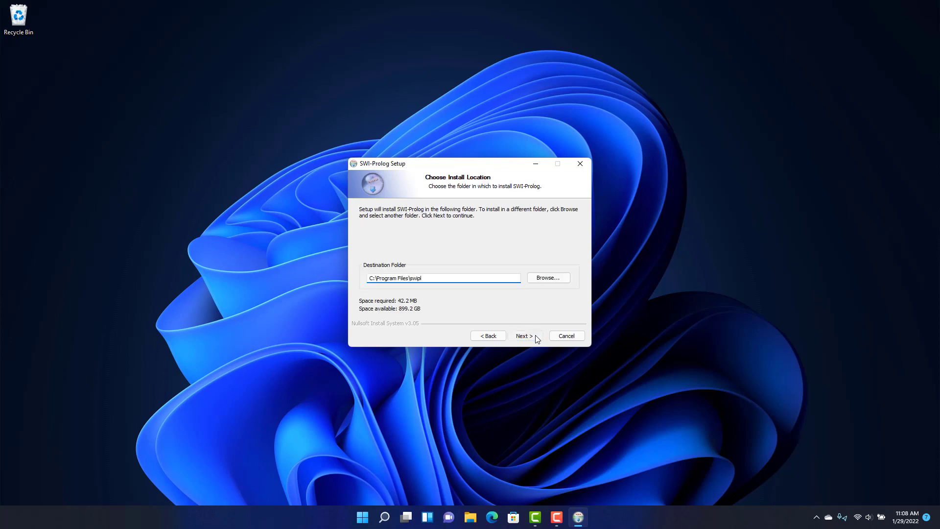
left_click(523, 336)
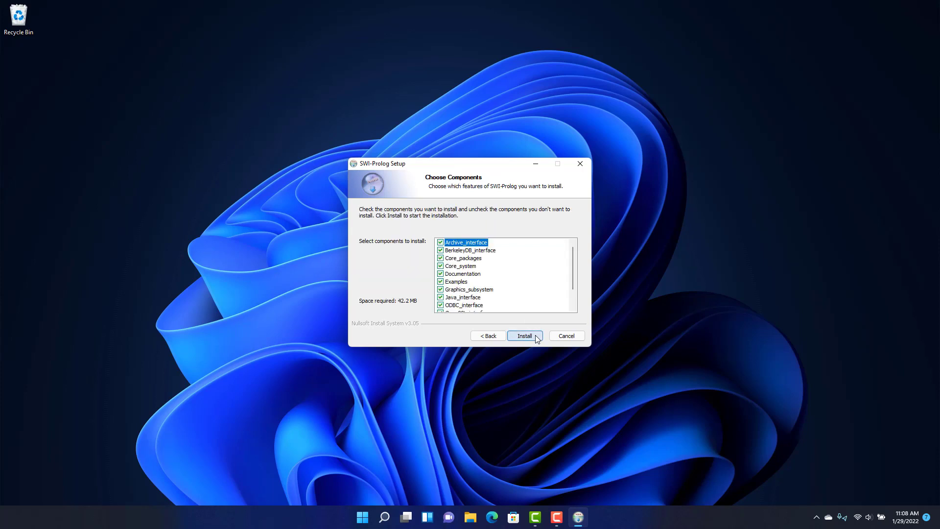
left_click(524, 335)
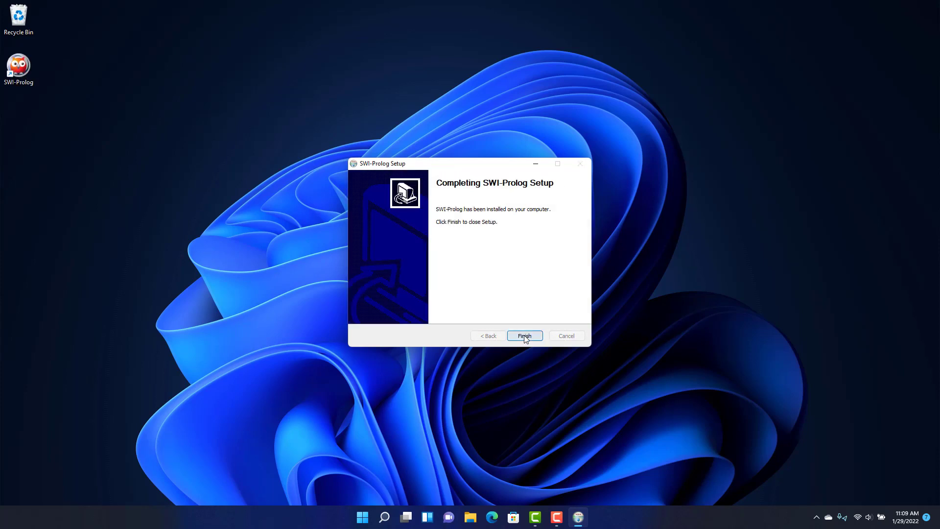
left_click(524, 336)
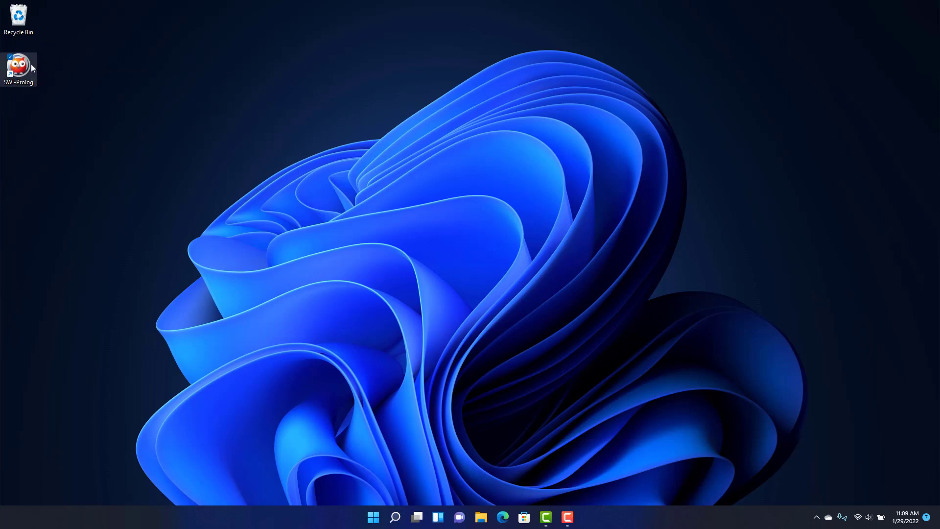
Step: Launch SWI-Prolog, query Y is 3 + 4, and open Documents > programming > sample.pl in VS Code
double_click(19, 66)
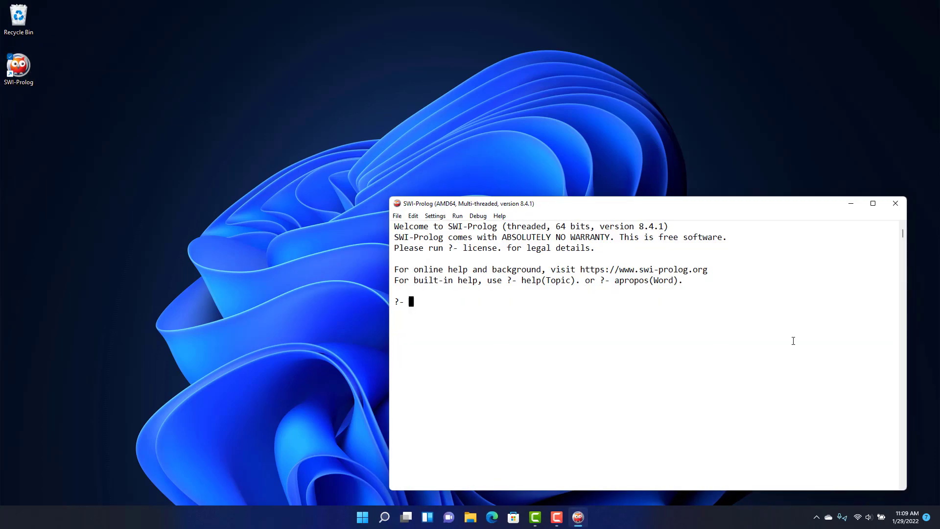
mouse_move(698, 365)
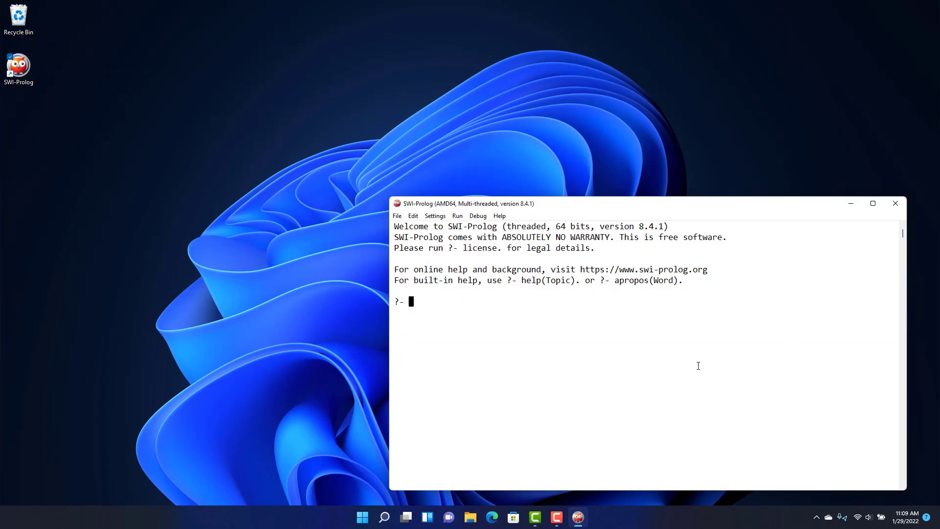
type("Y is 3 + 4.")
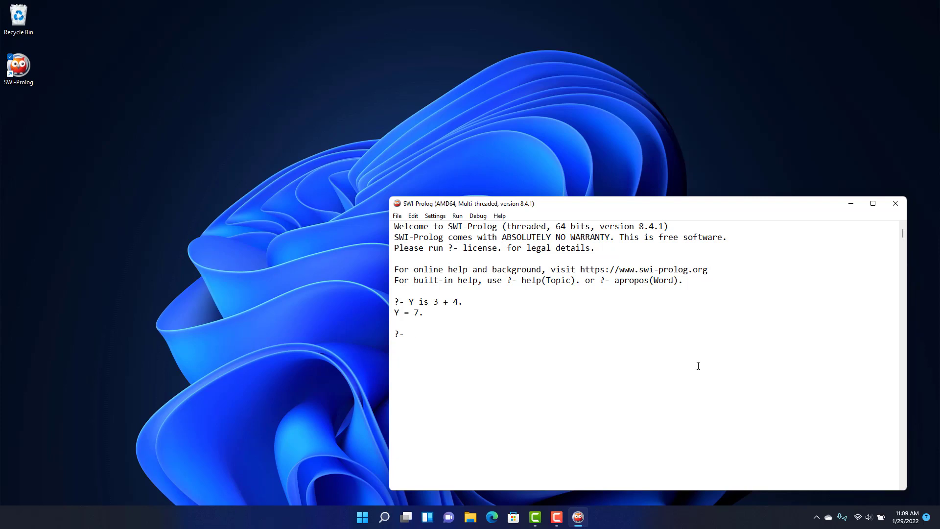
mouse_move(475, 404)
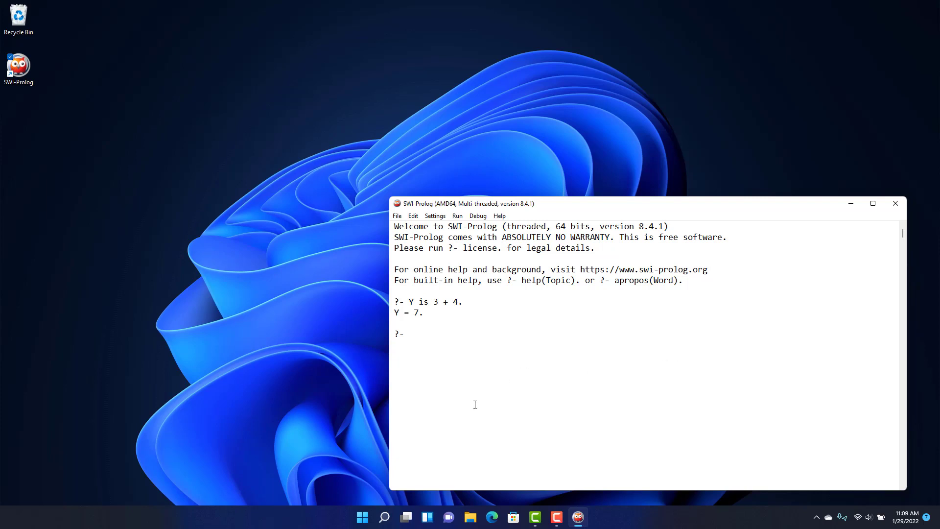
left_click(469, 517)
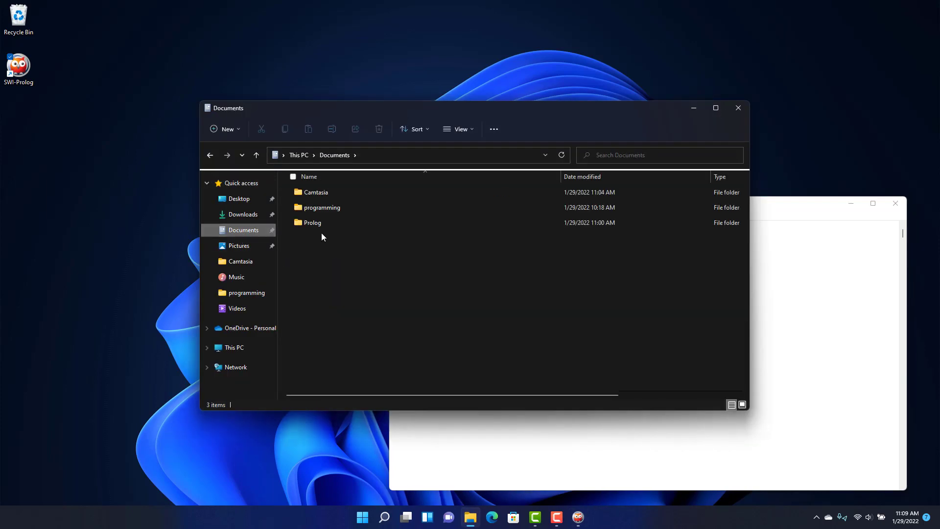
double_click(323, 207)
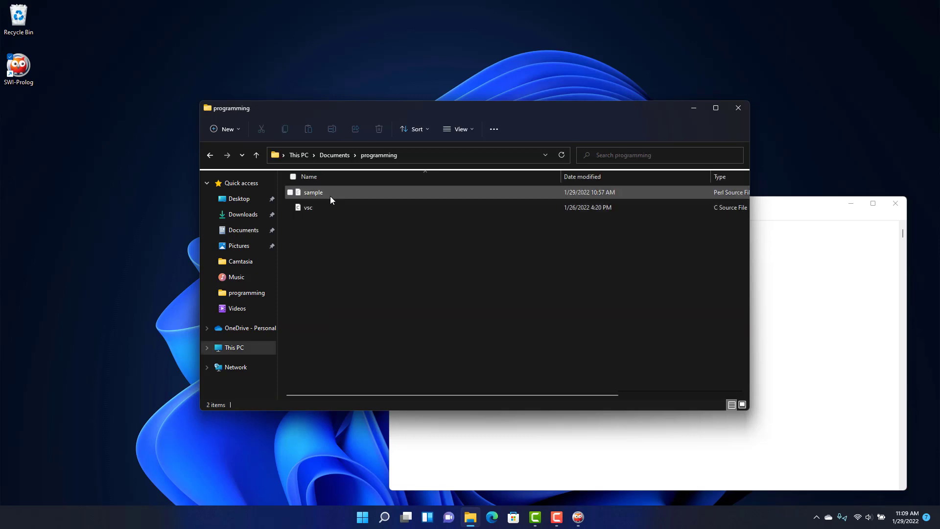
double_click(313, 192)
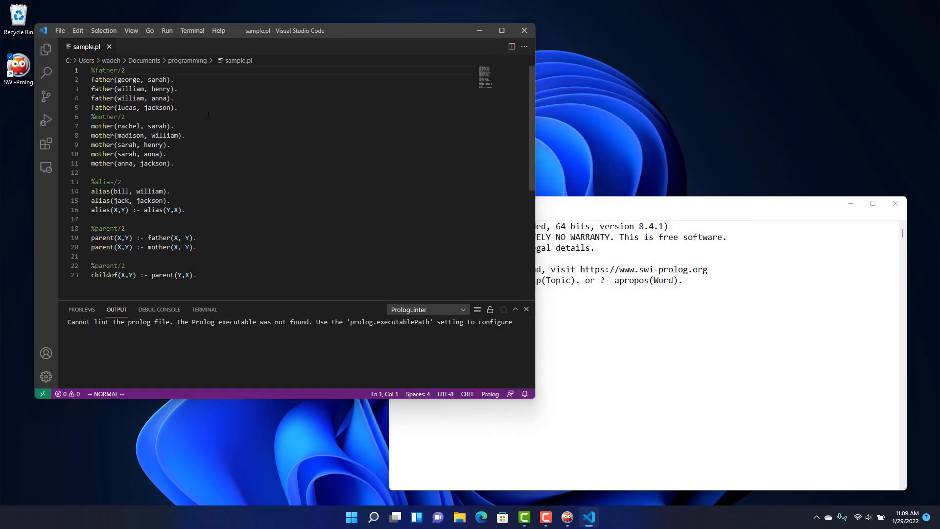
mouse_move(591, 235)
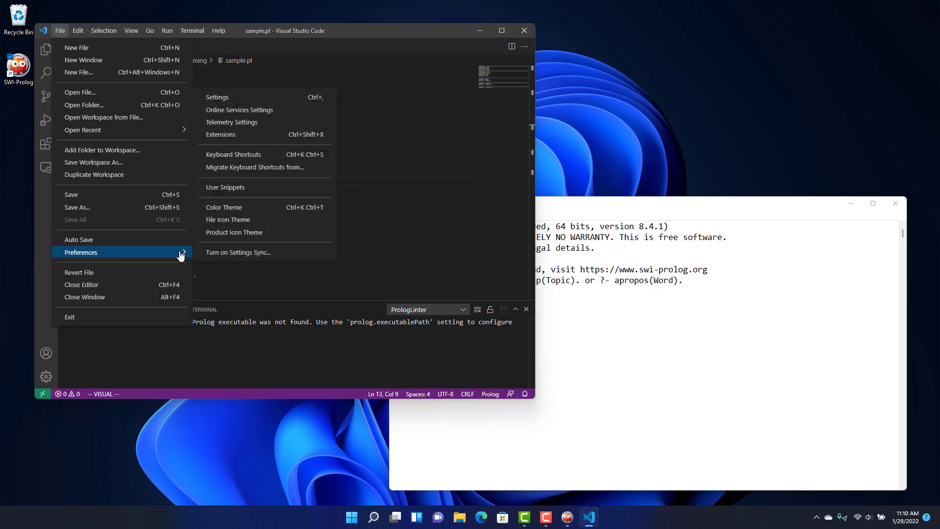
Step: Open VS Code's text editor settings to enlarge the editor font size
left_click(217, 97)
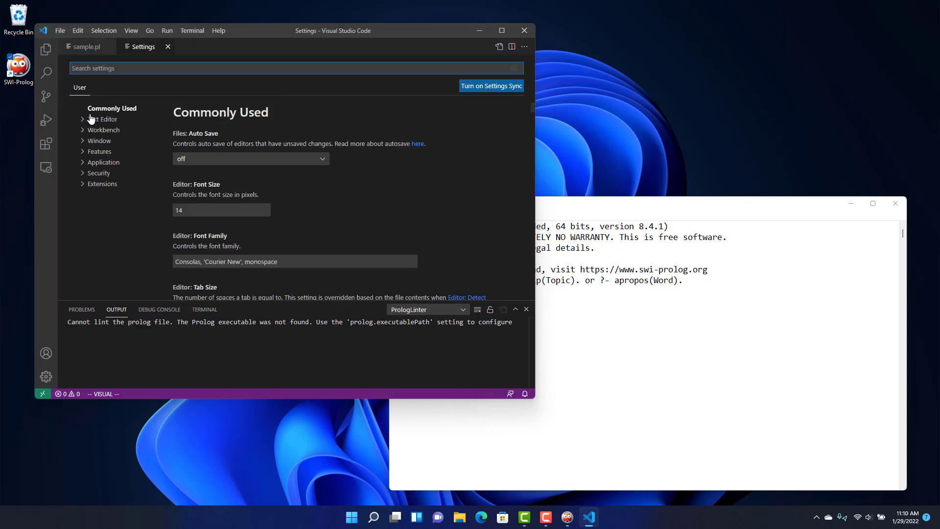
left_click(104, 118)
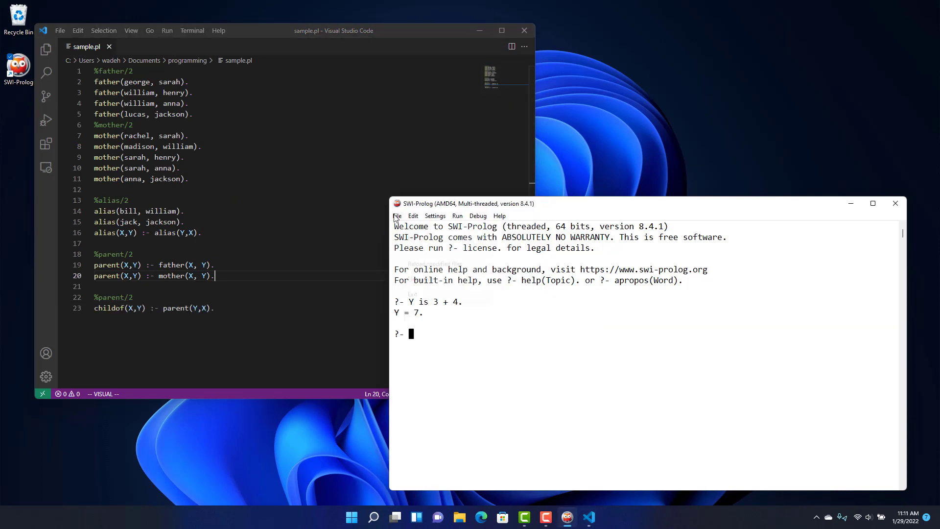
Step: Consult sample.pl from Documents > programming through File > Consult
left_click(396, 216)
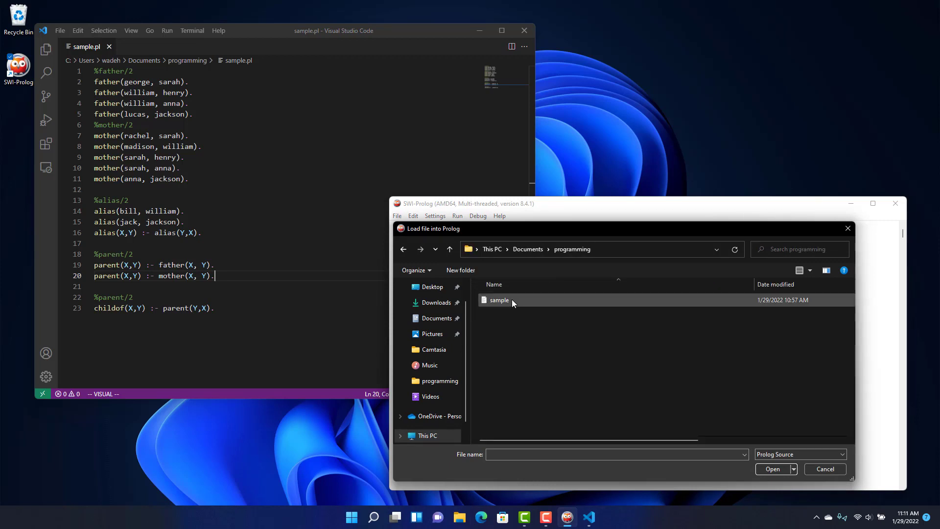
left_click(499, 300)
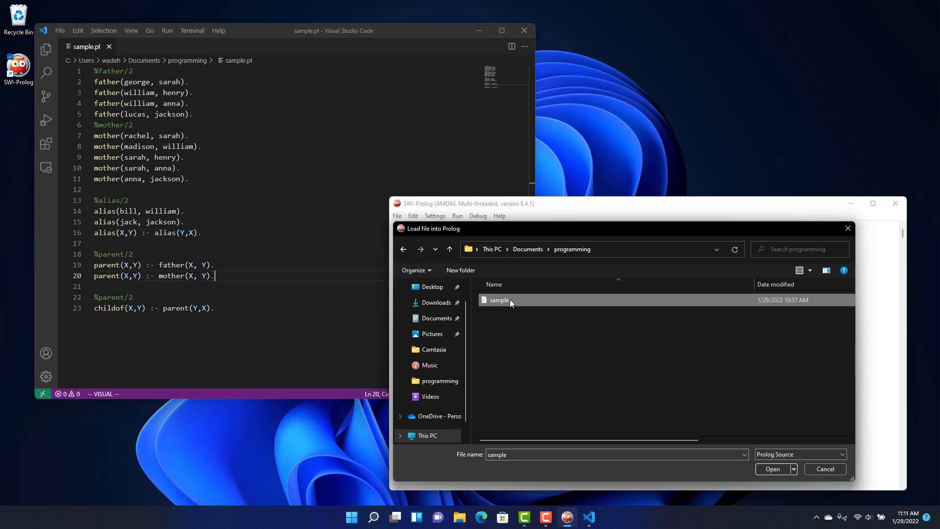
left_click(772, 469)
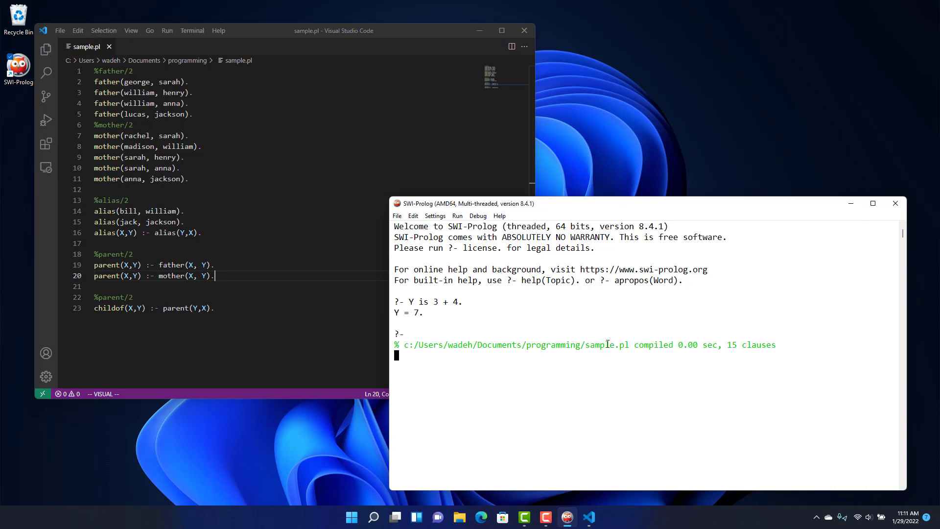
mouse_move(759, 353)
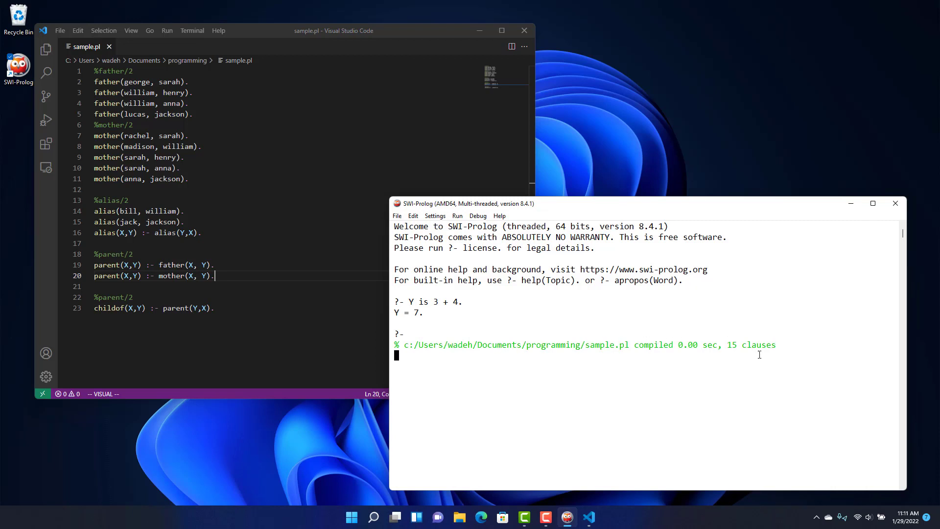
mouse_move(628, 342)
type("m")
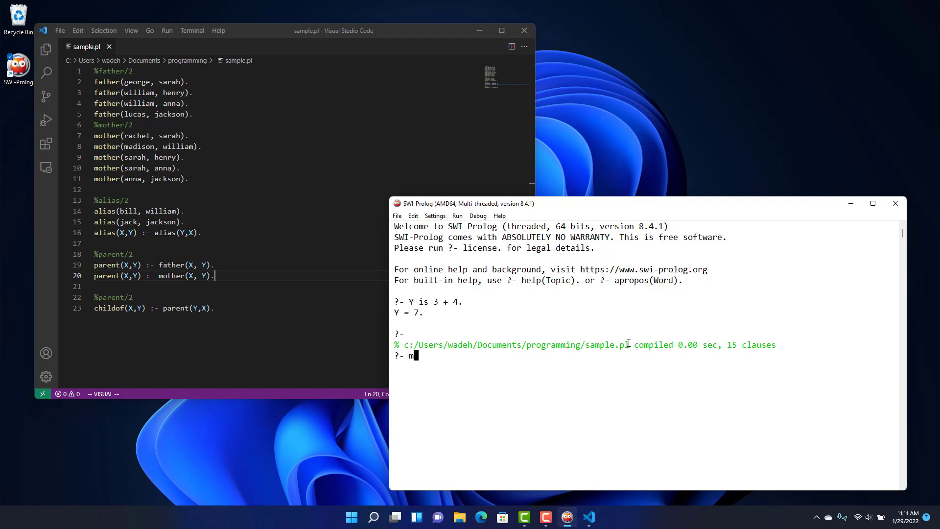
Step: Query mother(madison,X) and father(X, sarah), getting X = william and X = george
type("other(ma")
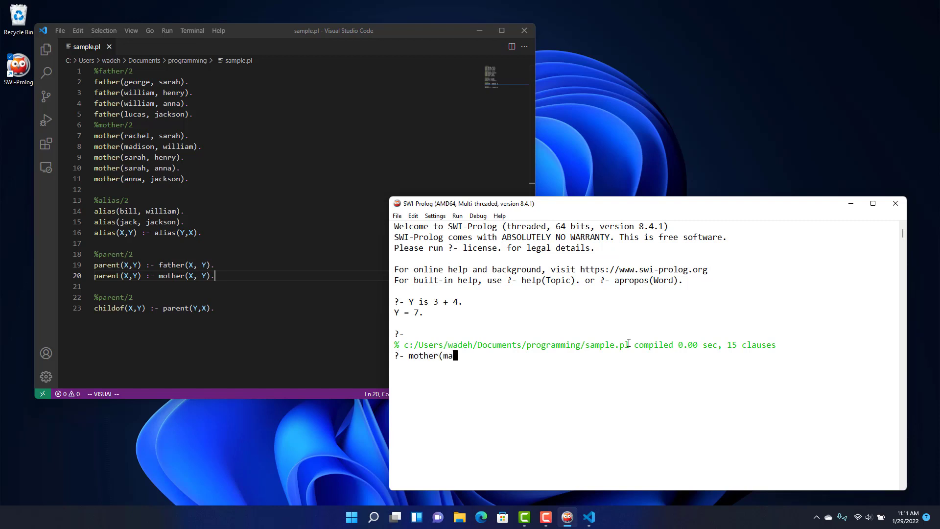
type("dison,X).")
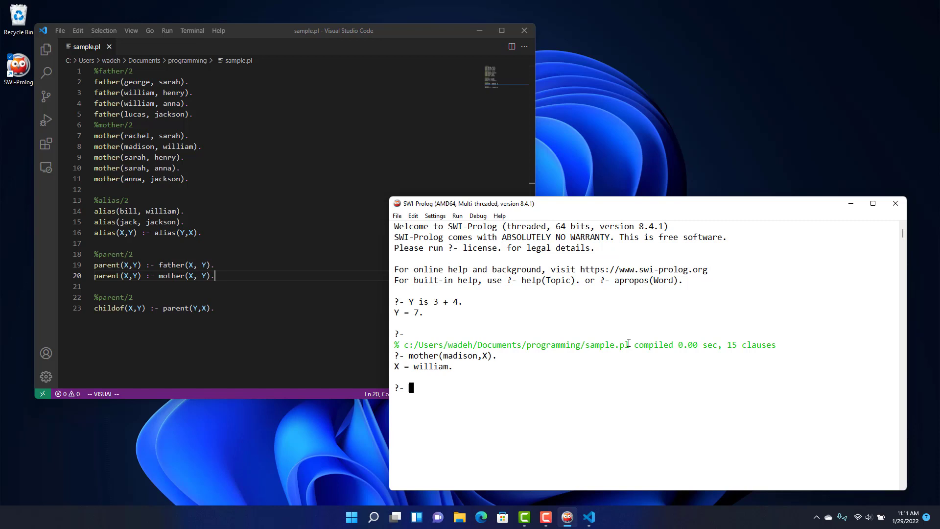
type("father(X")
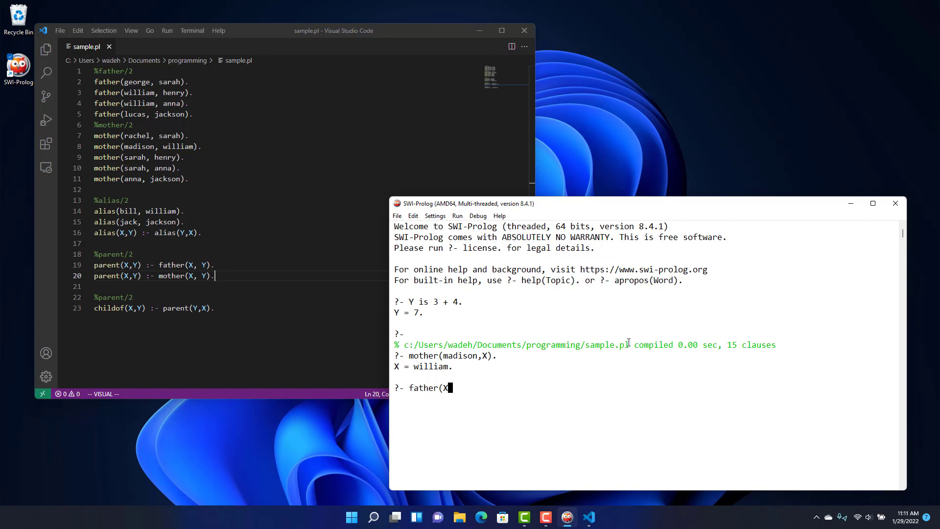
type(", sara")
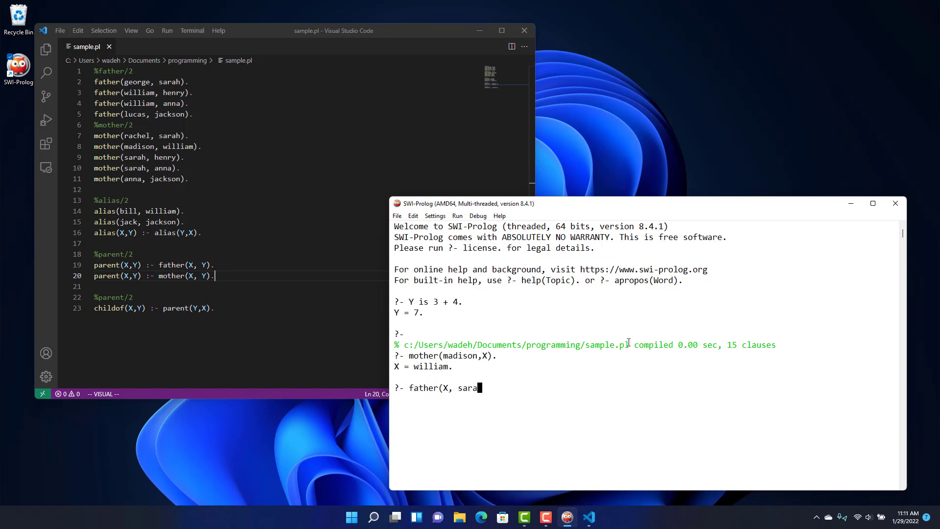
key("Return")
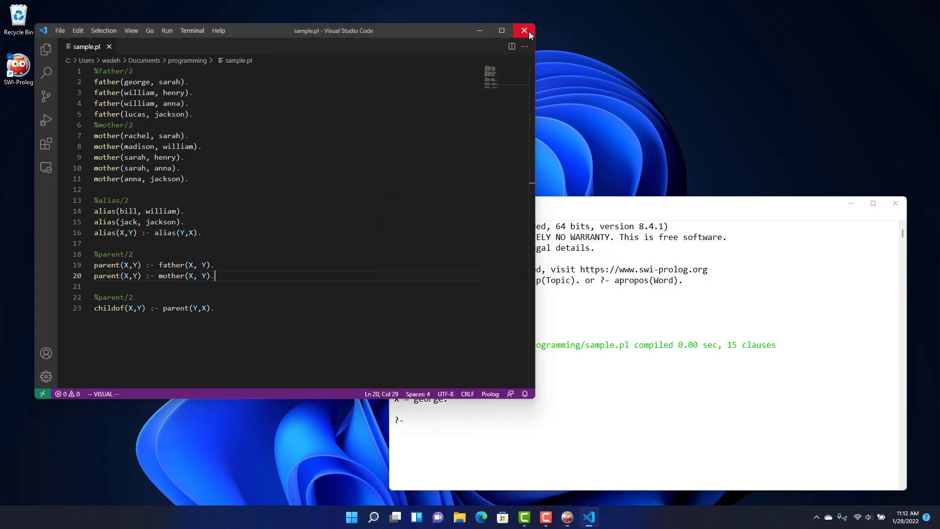
Step: Close VS Code, reopen sample from the programming folder, and close the SWI-Prolog console
left_click(524, 31)
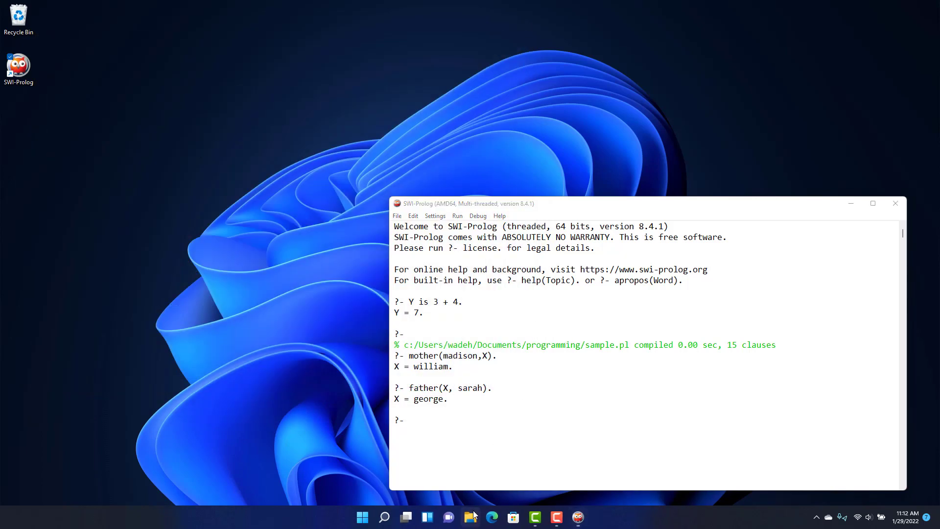
left_click(470, 517)
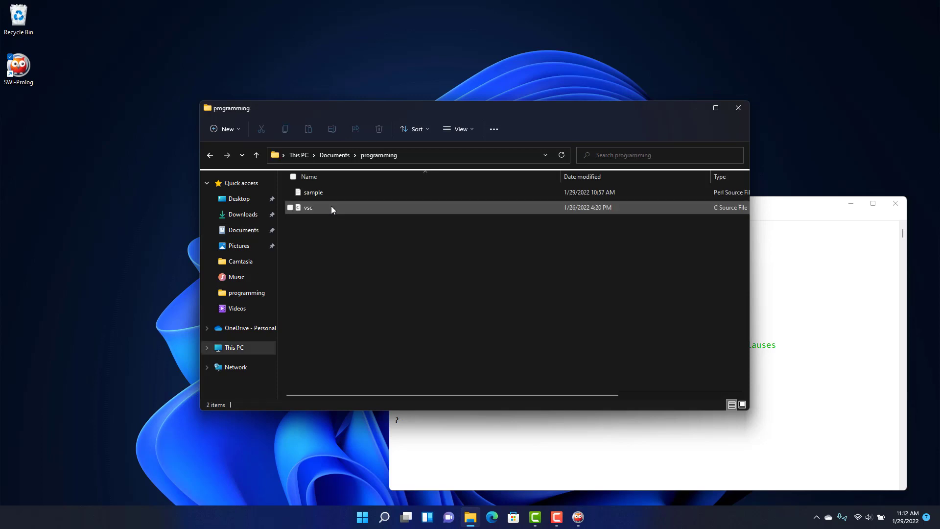
double_click(312, 192)
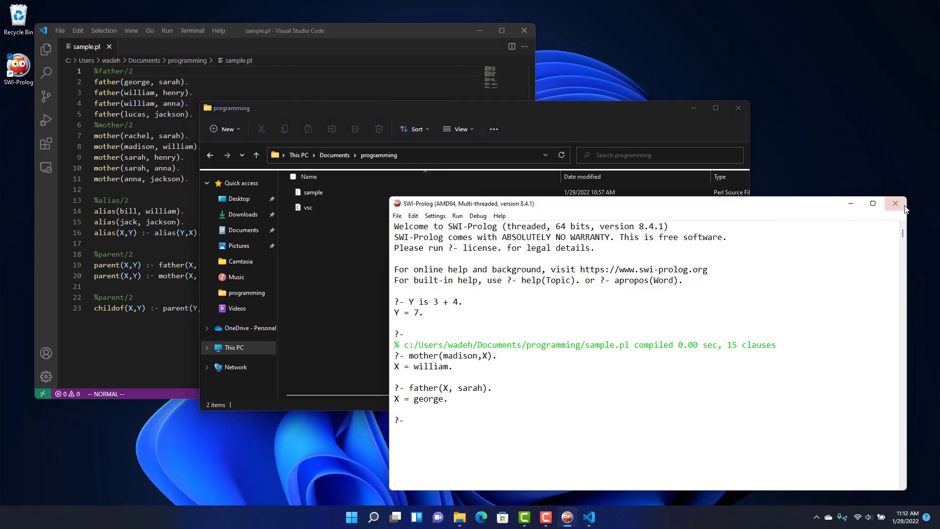
left_click(895, 203)
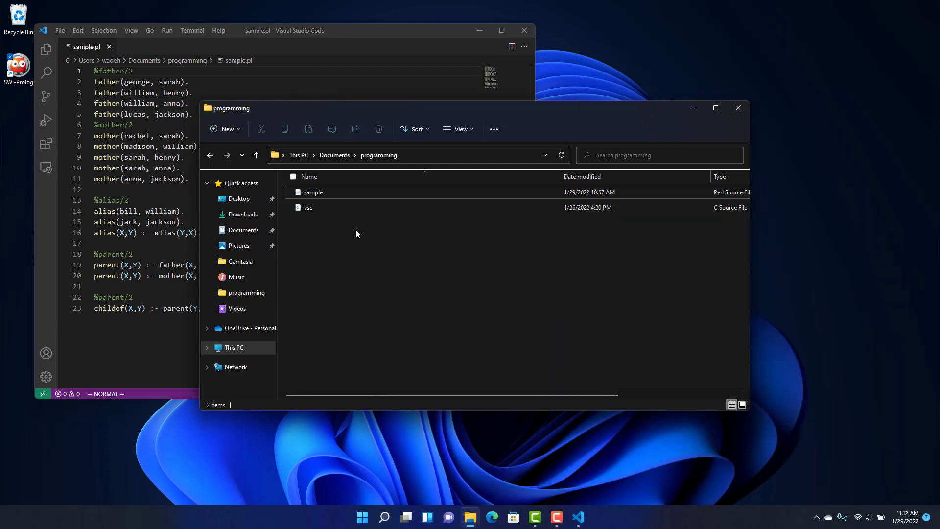
mouse_move(312, 197)
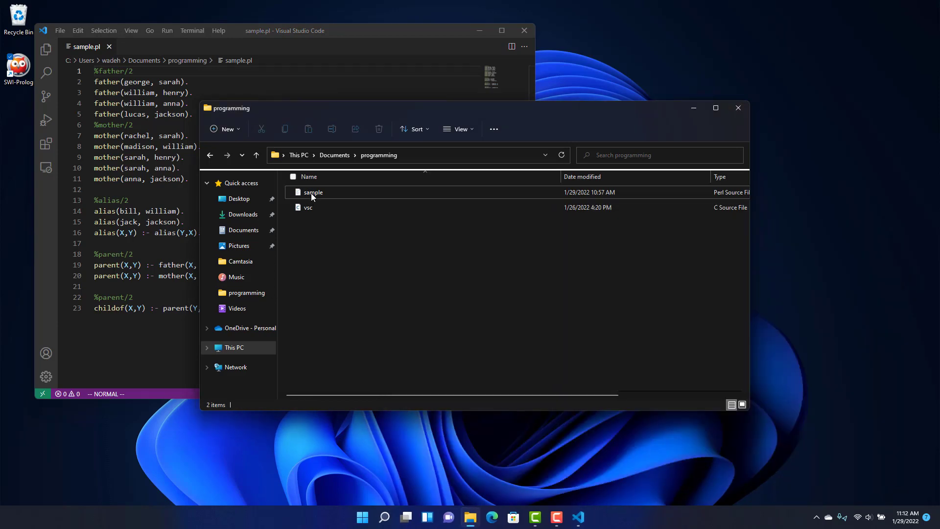
Step: Choose swipl-win for sample and always use it to open .pl files
right_click(312, 192)
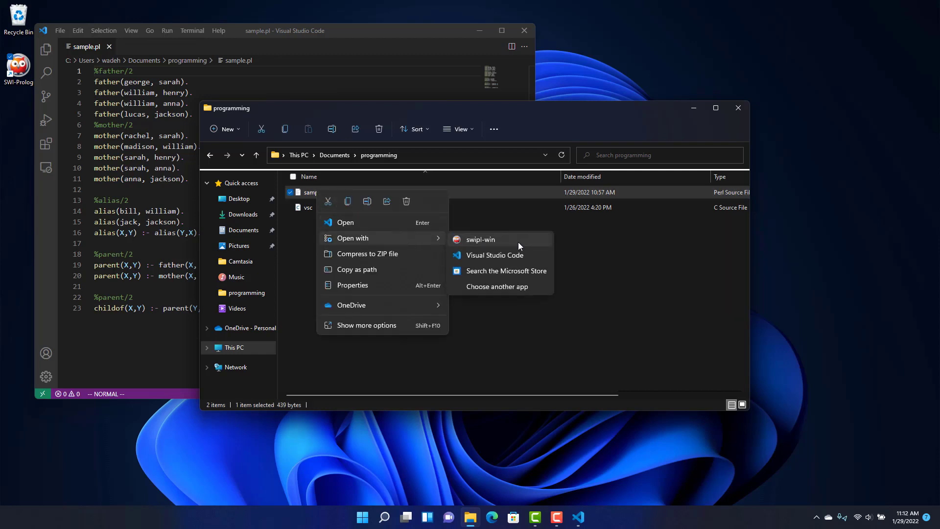
mouse_move(520, 250)
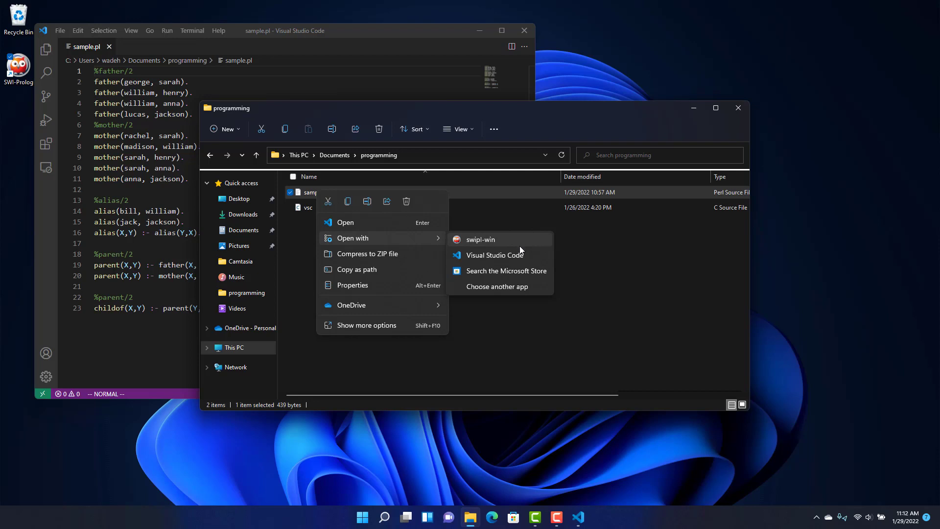
mouse_move(508, 290)
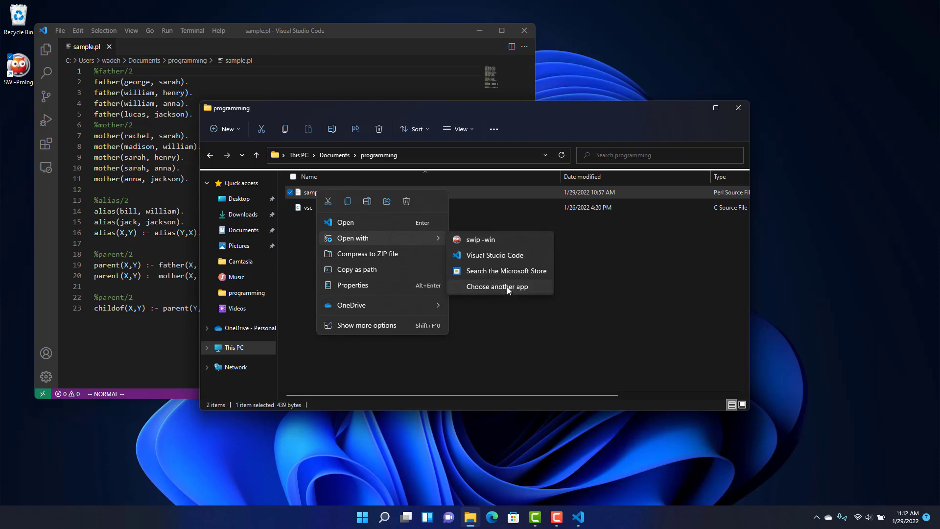
left_click(497, 286)
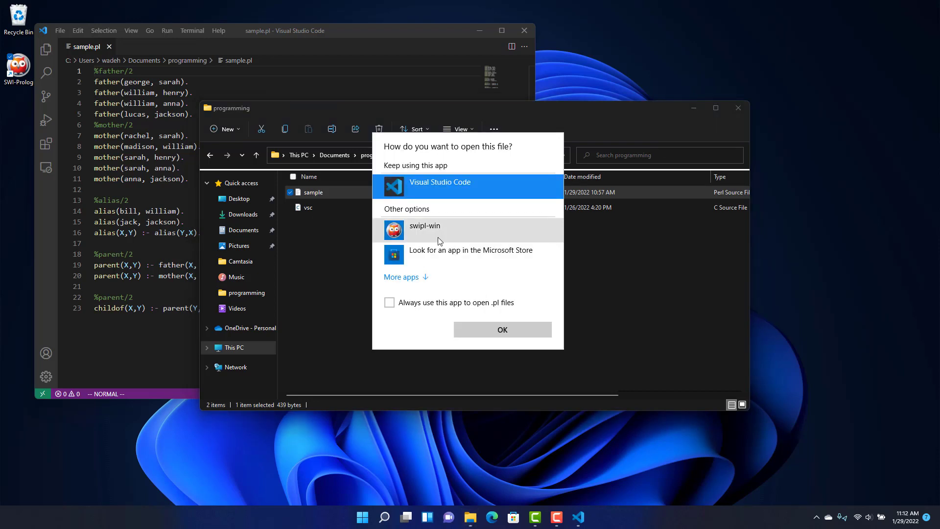
left_click(424, 229)
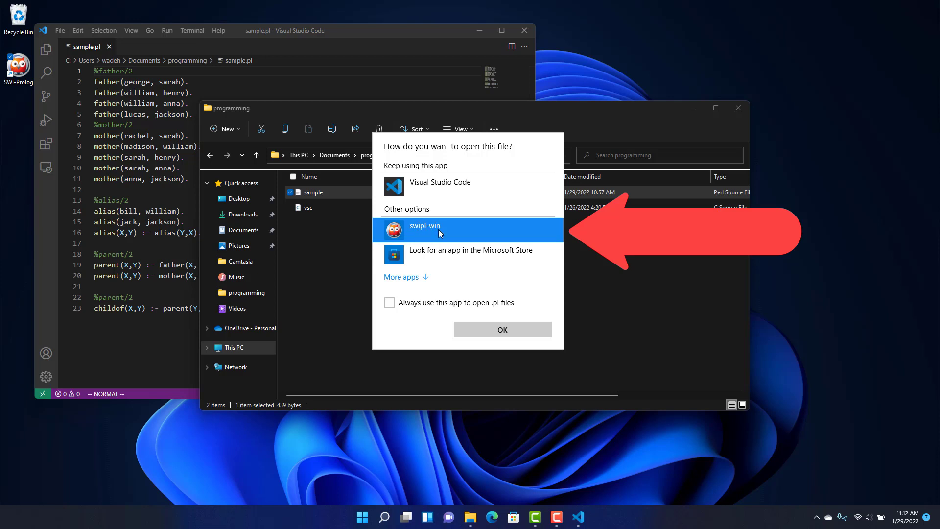
left_click(390, 302)
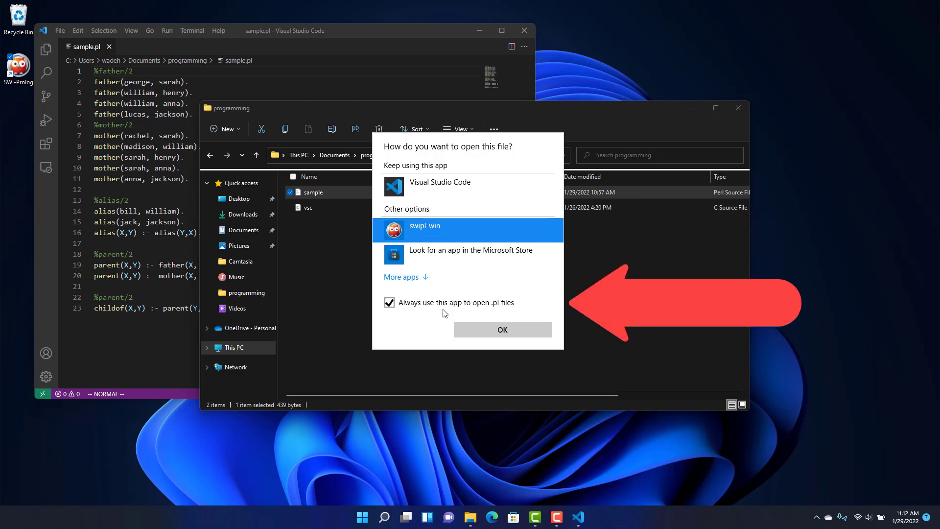
mouse_move(502, 329)
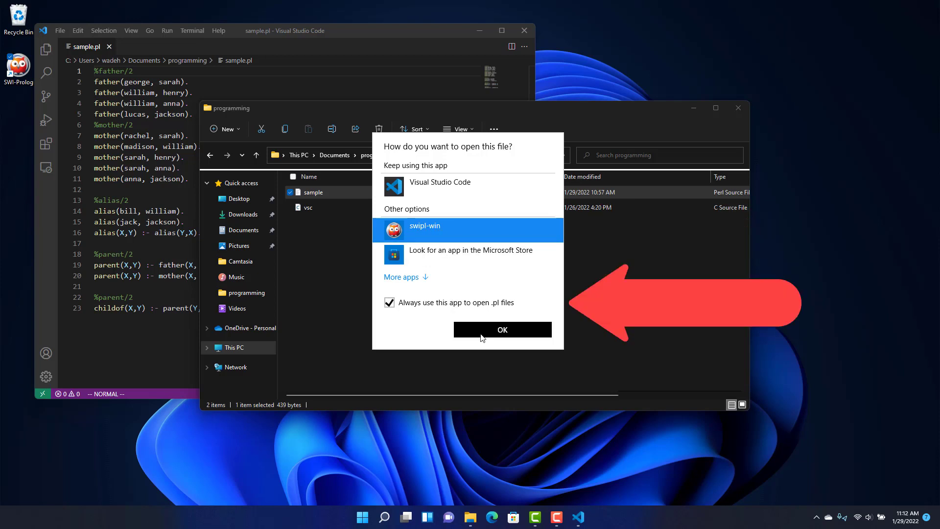
left_click(502, 329)
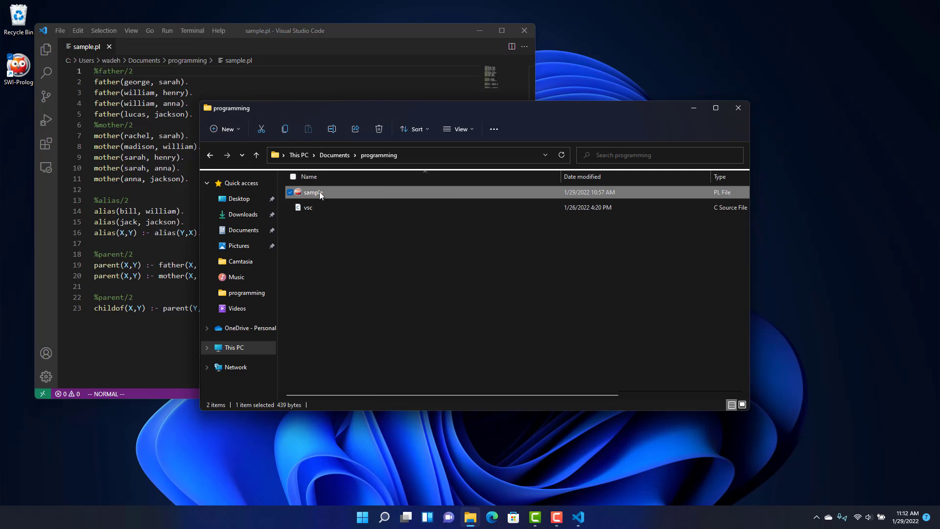
Step: Double-click sample to open it in SWI-Prolog and query alias(william, X), returning bill
double_click(313, 192)
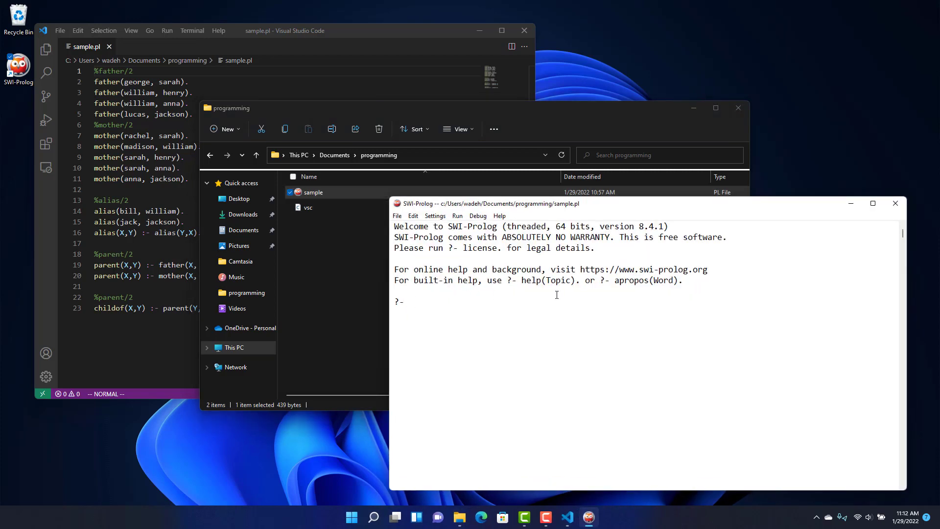
type("a")
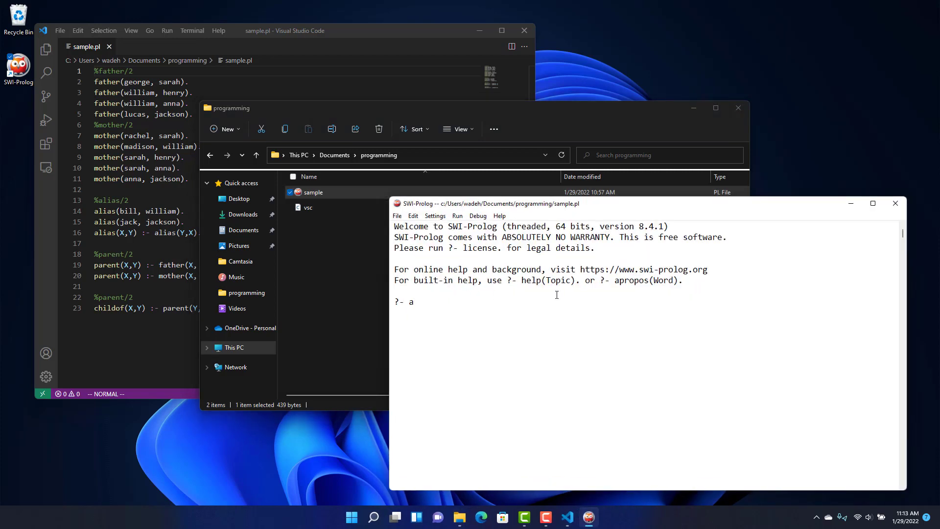
type("lias(william")
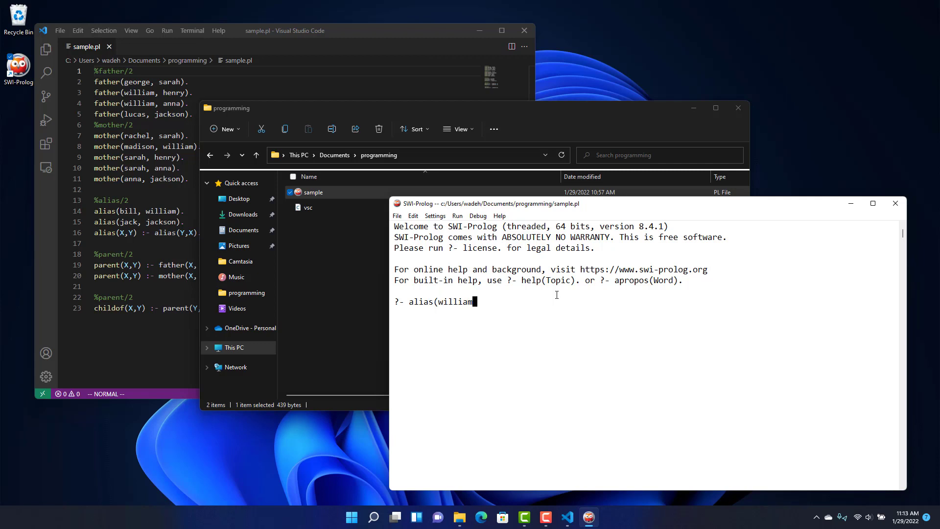
key("Return")
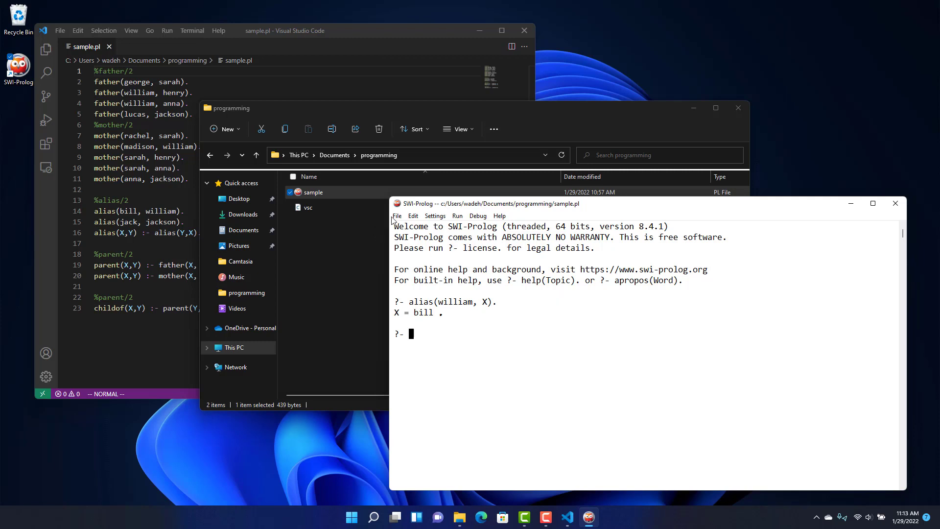
Step: Consult sample.pl via File > Consult and a pasted consult command, returning true
left_click(396, 216)
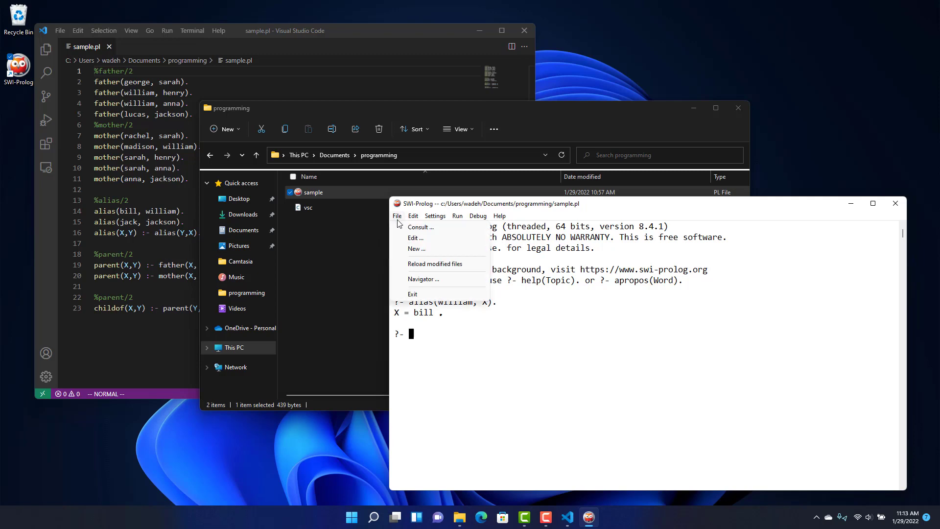
left_click(420, 227)
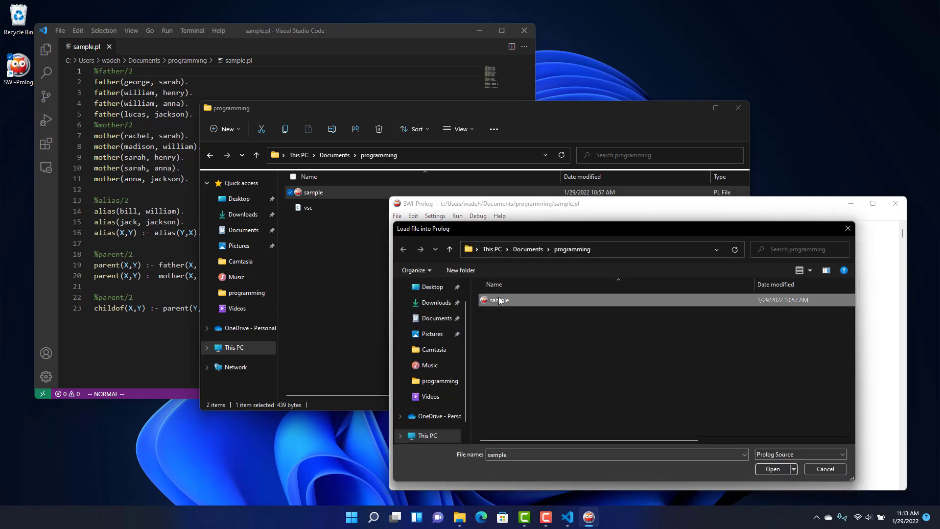
left_click(773, 468)
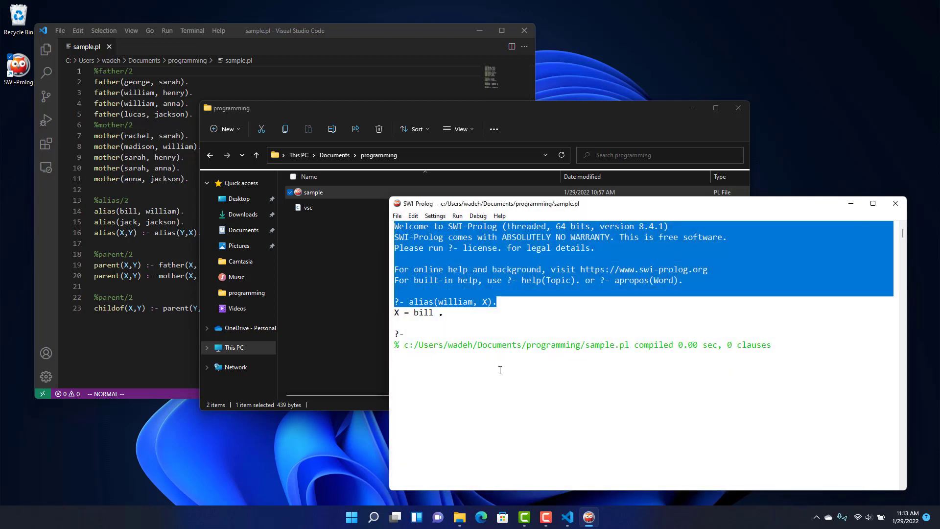
type("consult('c:/Users/wadeh/Documents/programming/sample.pl")
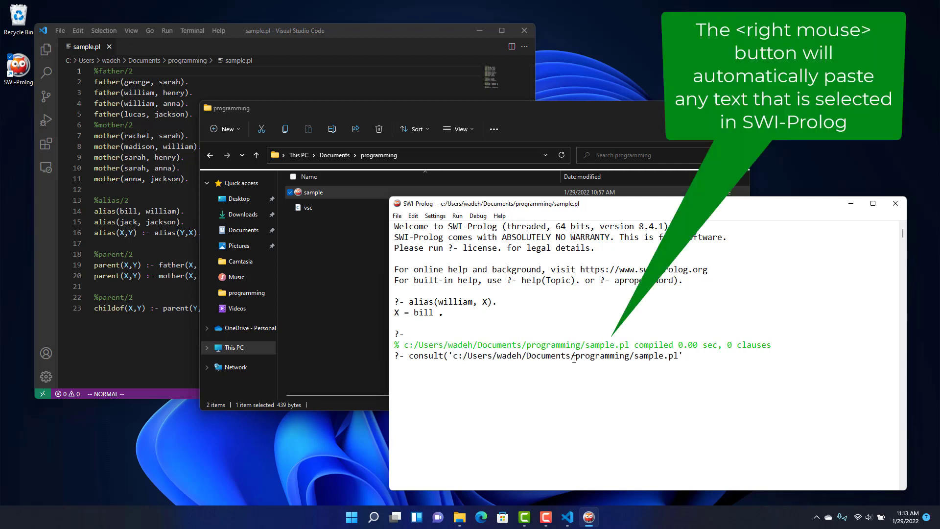
type(").")
key("Return")
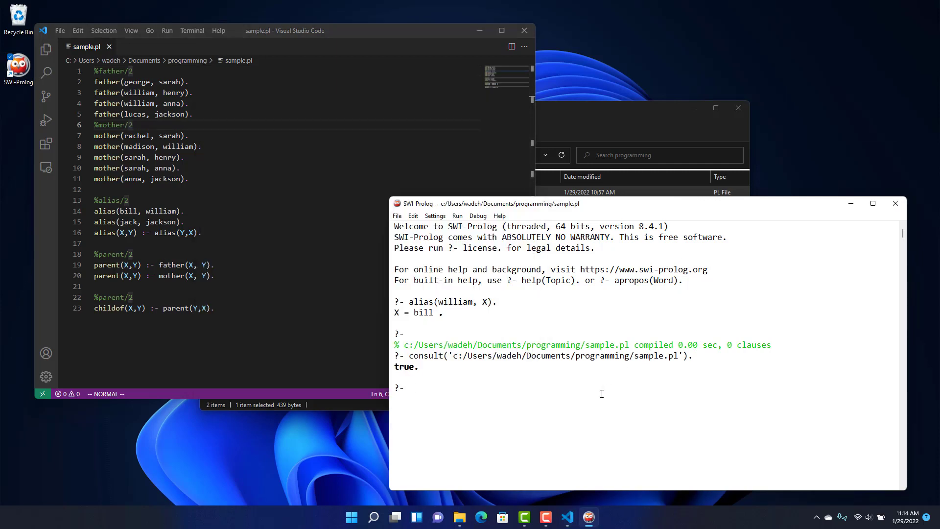
Step: Query father(X,liam), which answers false
type("father")
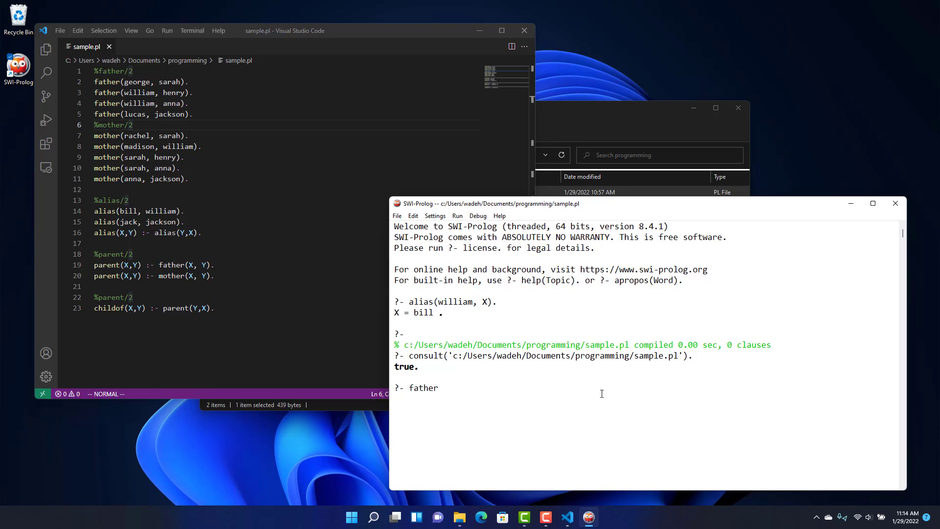
type("(X,li")
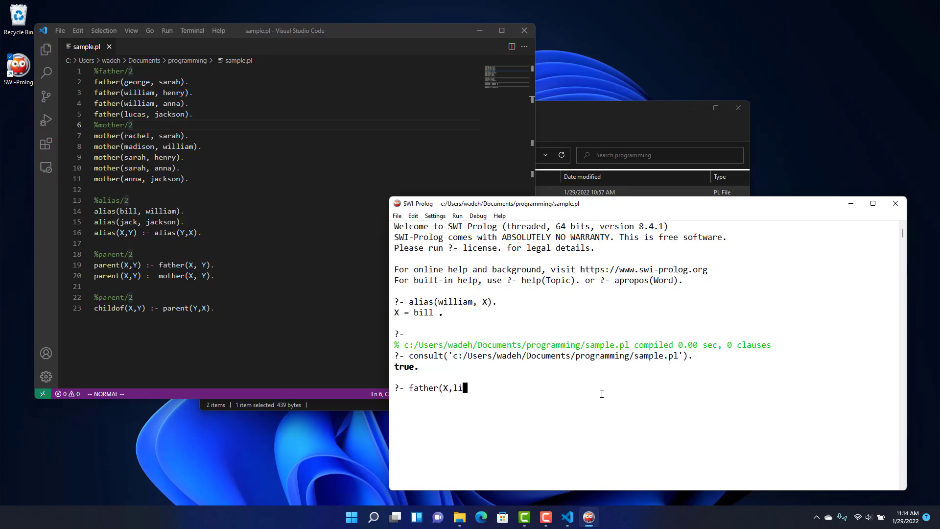
key("Return")
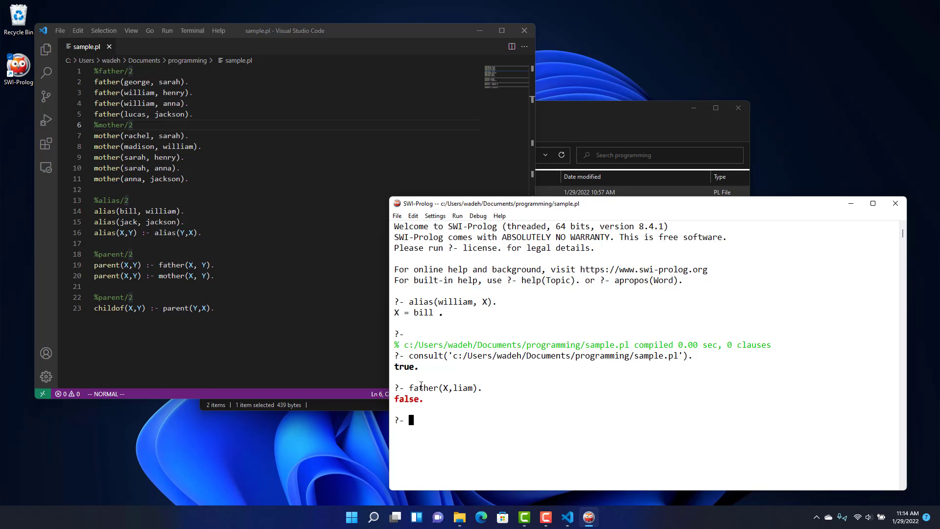
Step: Add the fact father(joe, liam). after the lucas father fact and save sample.pl
left_click(187, 114)
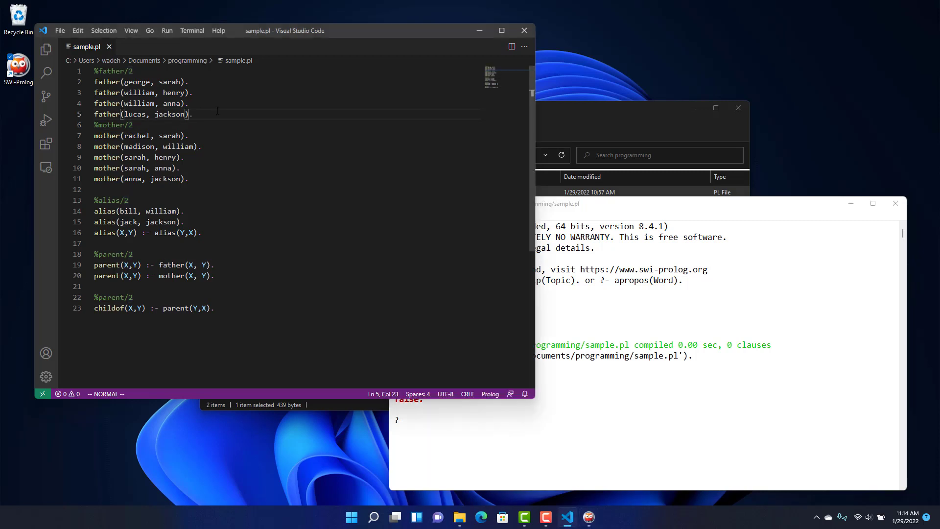
type("father(")
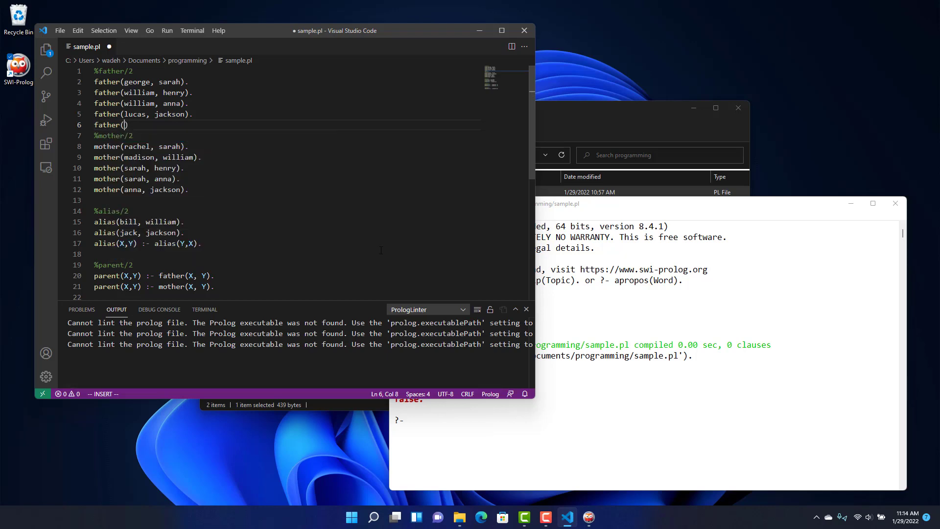
type("joe, liam).")
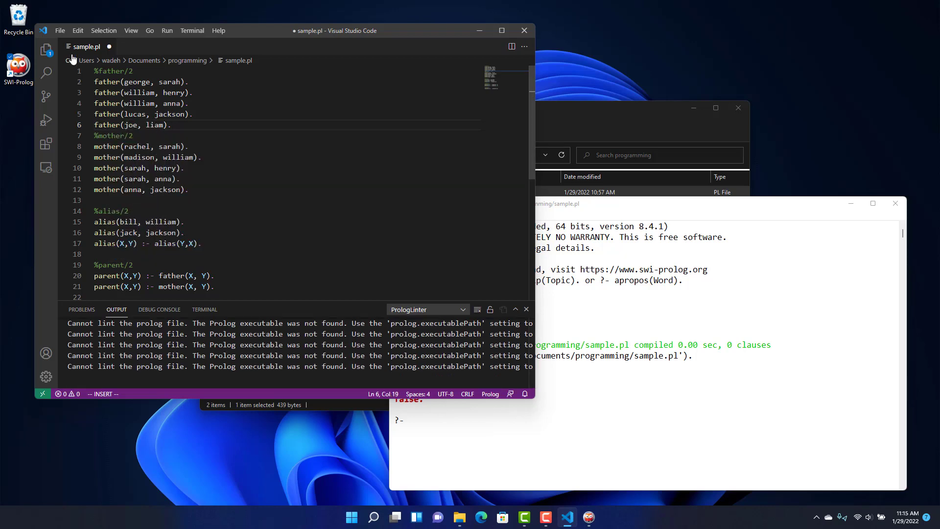
key("ctrl+s")
type("father(X,liam).")
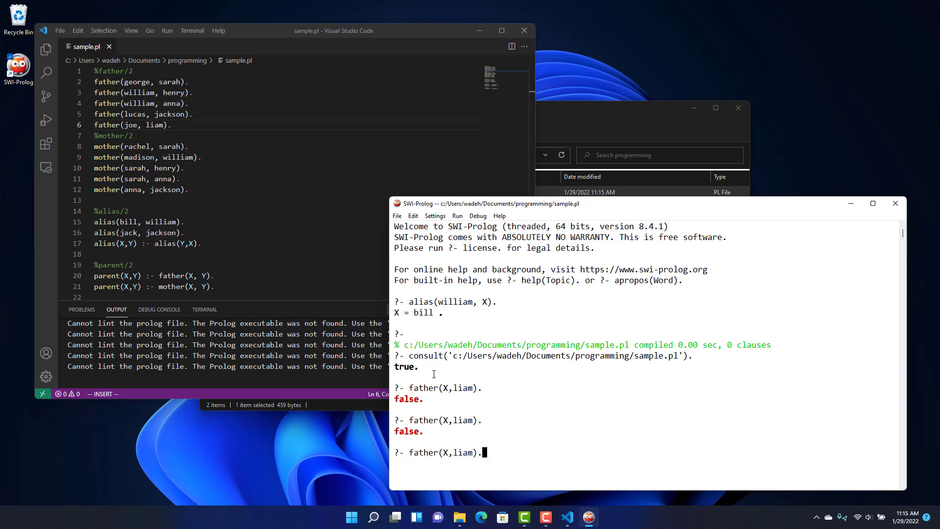
Step: Reconsult 'c:/Users/wadeh/Documents/programming/sample.pl' to load the new fact
type("consult('c:/Users/wadeh/Documents/programming/sample.pl').")
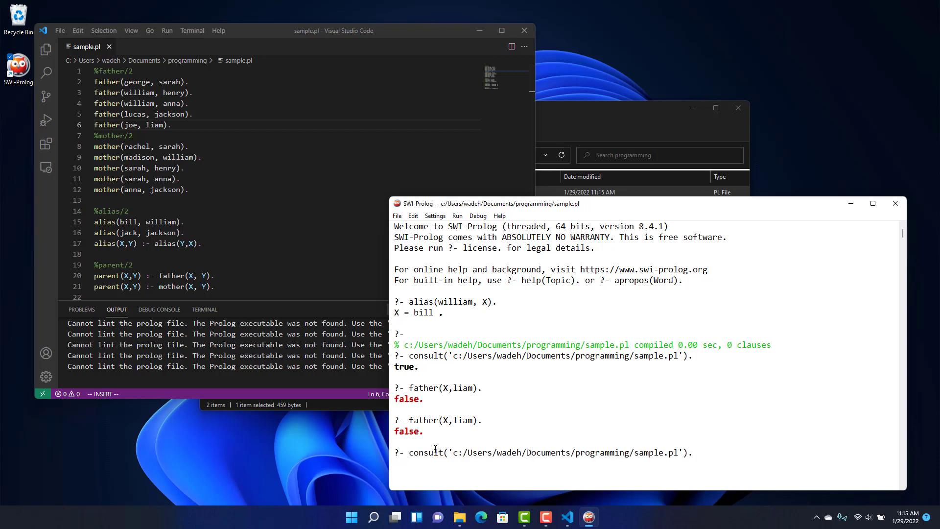
left_click(695, 452)
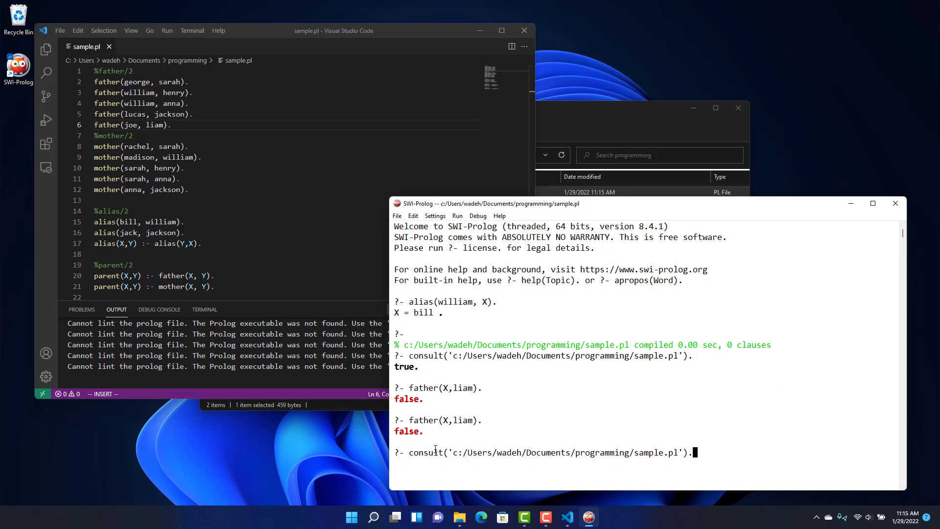
key("Return")
type("father(X,liam).")
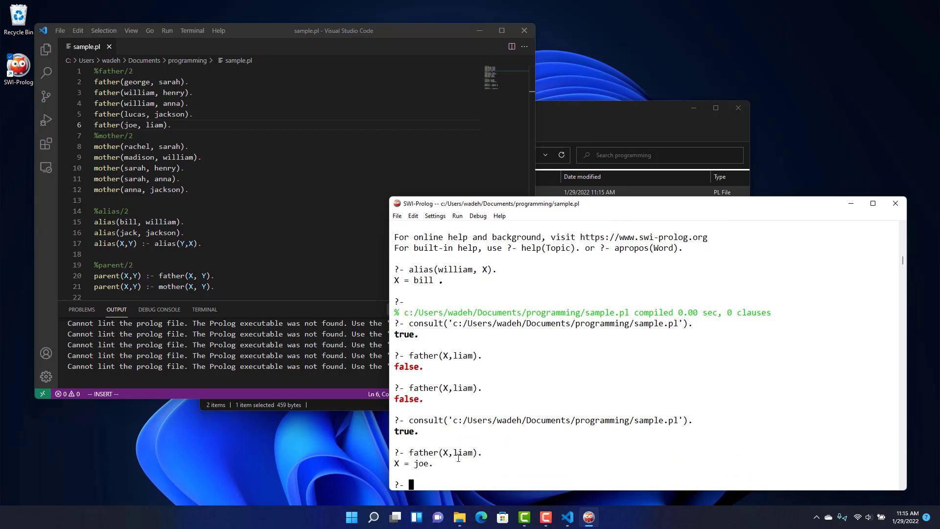
mouse_move(424, 471)
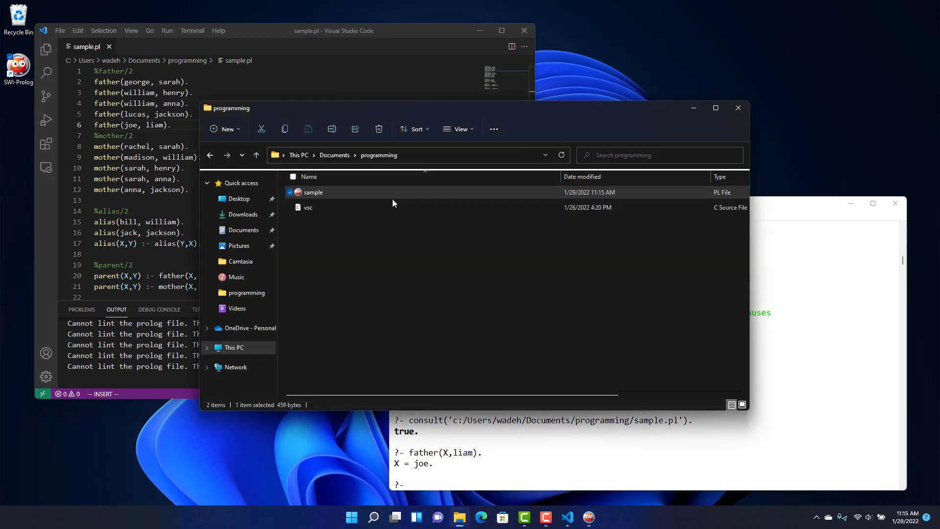
mouse_move(328, 192)
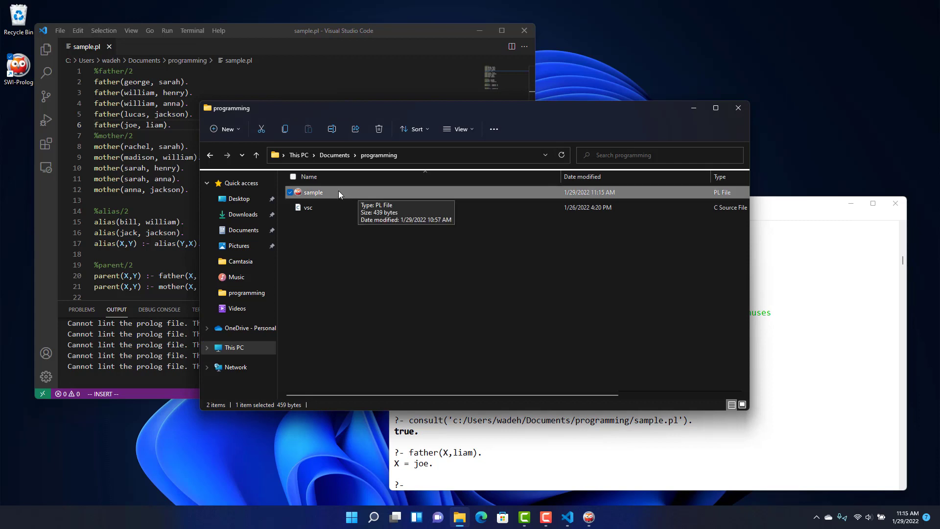
mouse_move(325, 197)
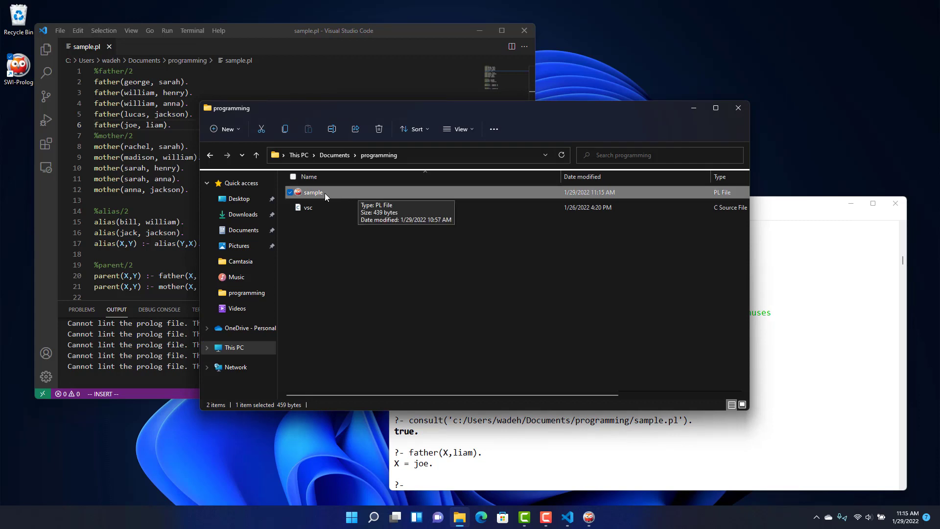